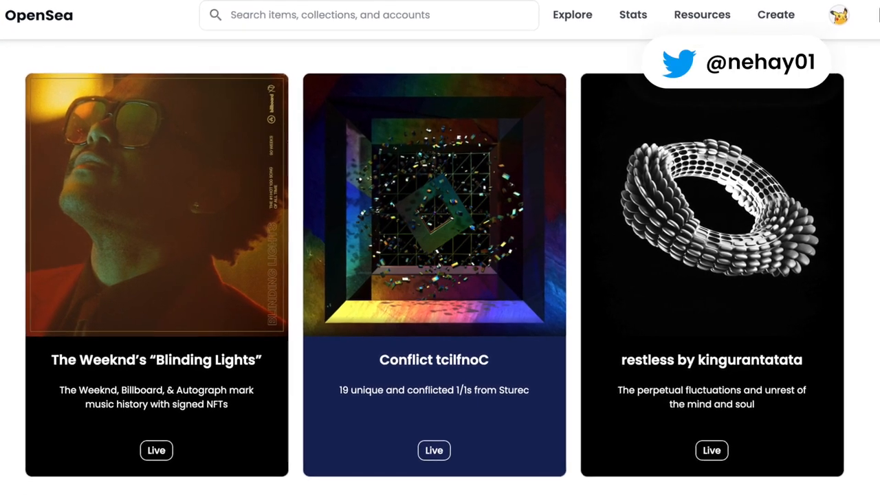
# Scroll the OpenSea page and briefly check the MetaMask wallet popup
pyautogui.scroll(-3)
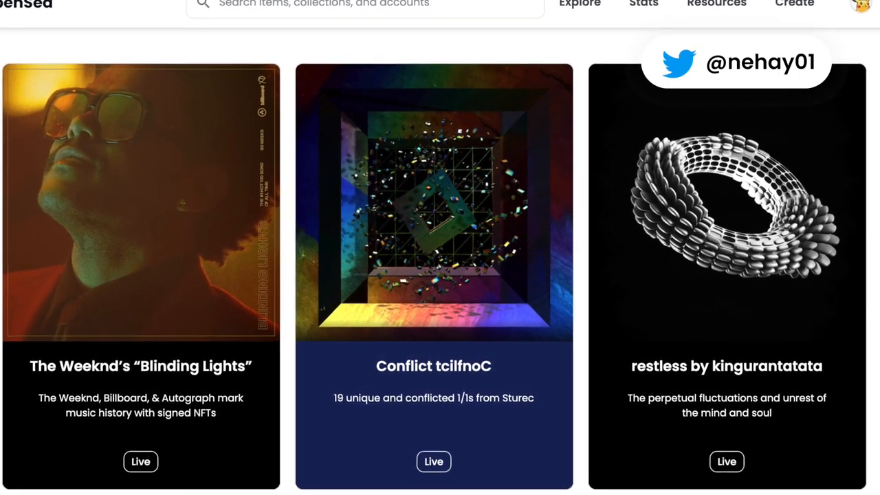
pyautogui.scroll(-3)
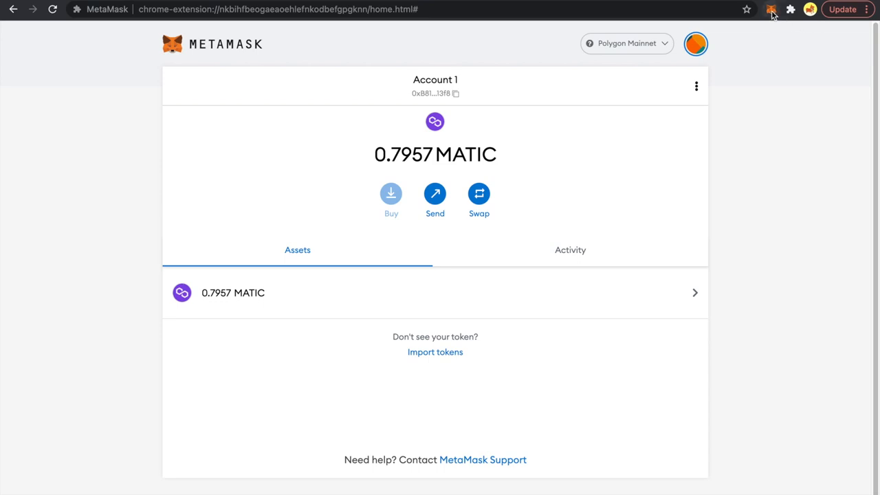
pyautogui.click(769, 13)
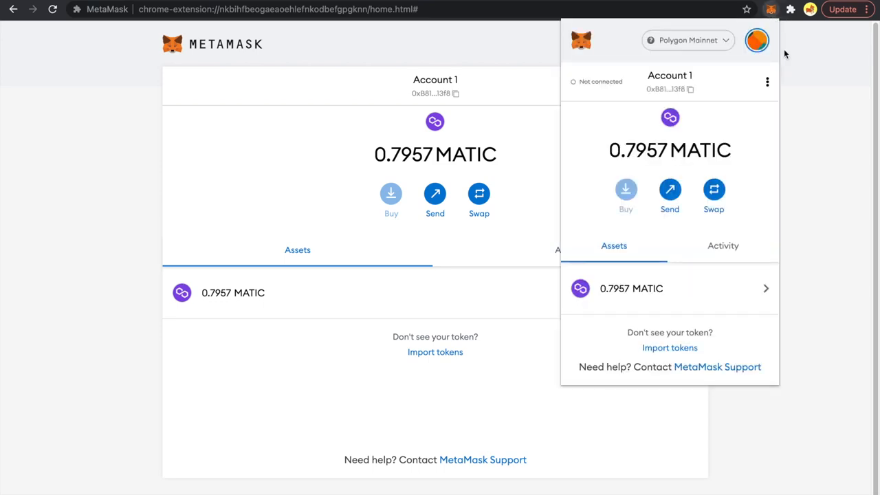
pyautogui.click(767, 82)
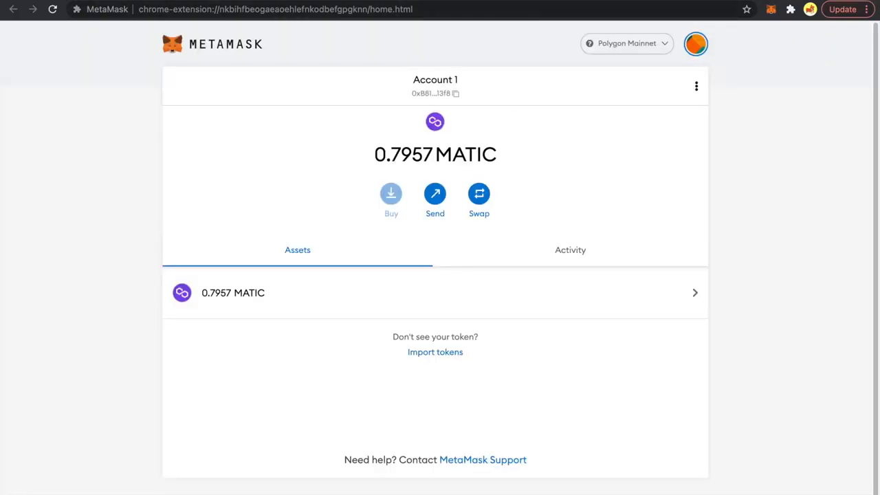
pyautogui.moveTo(69, 205)
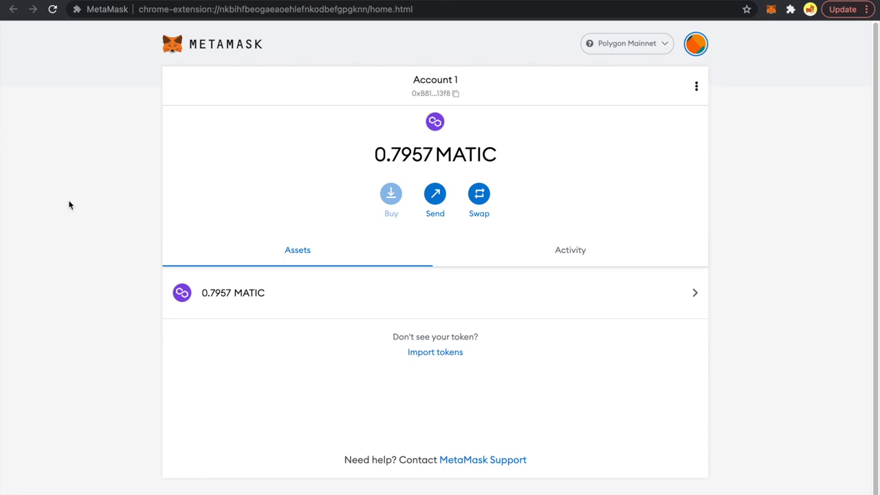
pyautogui.moveTo(434, 352)
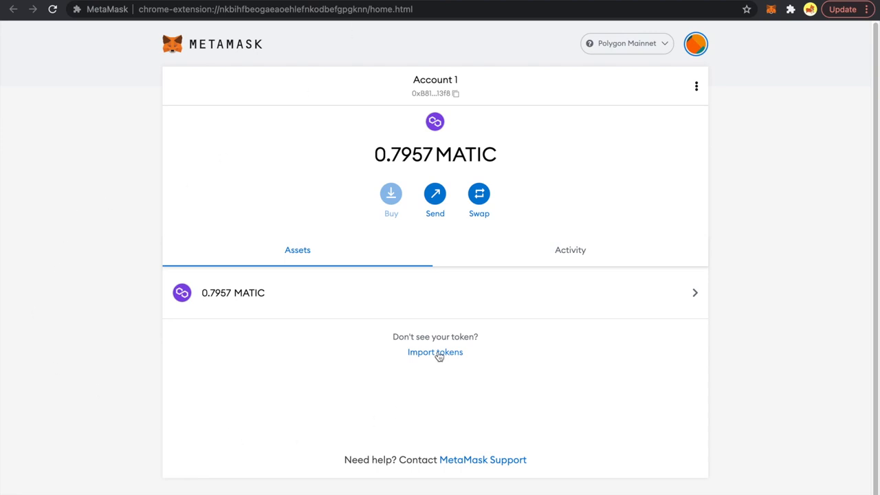
# Bring up MetaMask's empty Import Tokens form for a custom token
pyautogui.click(434, 351)
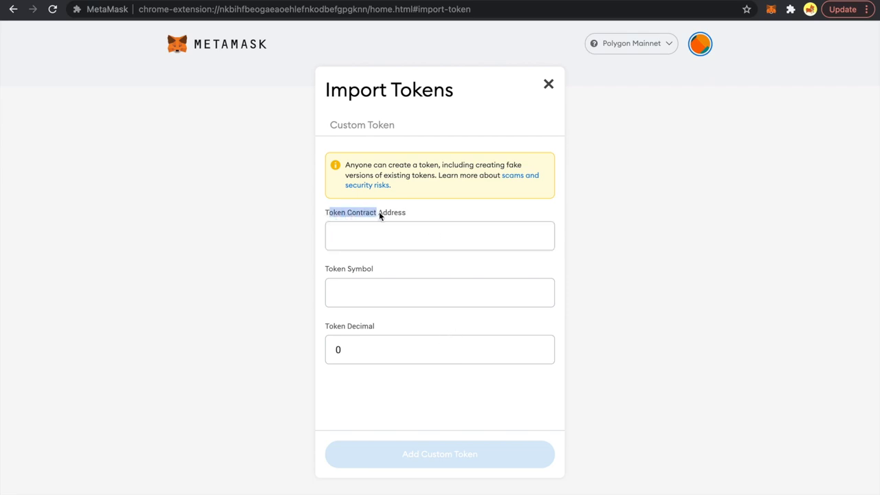
pyautogui.click(440, 235)
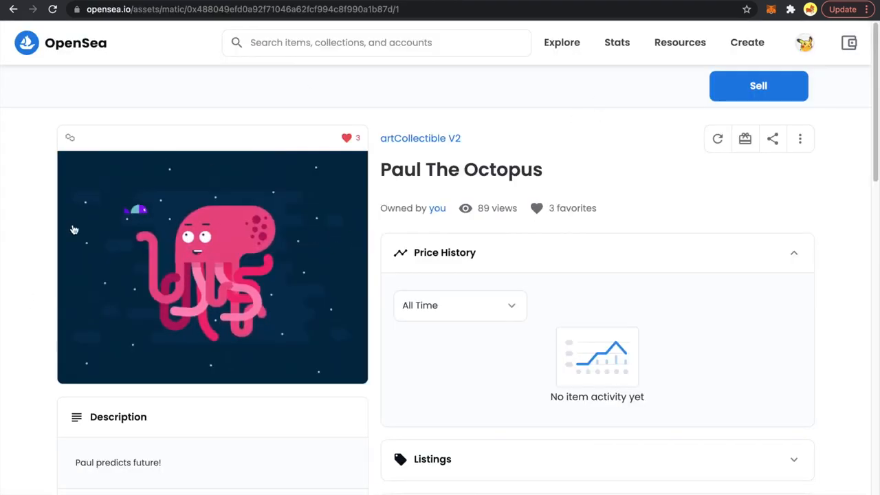
pyautogui.moveTo(373, 254)
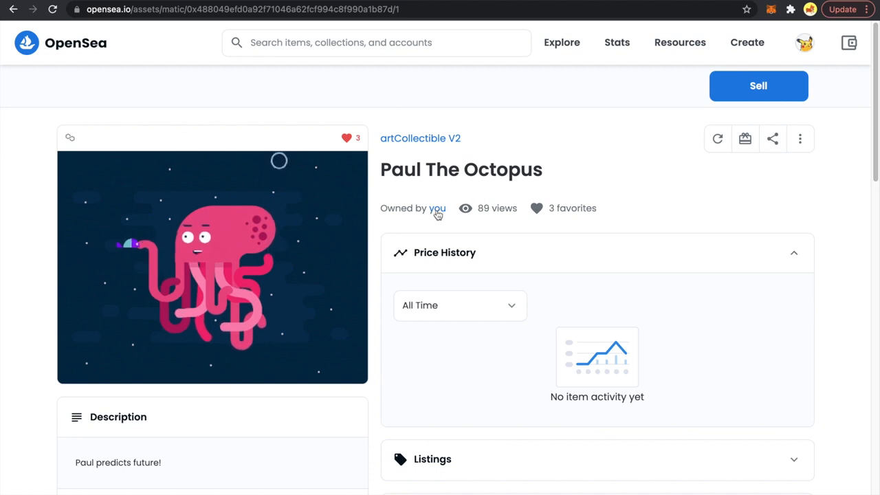
# Expand the Paul The Octopus NFT details on OpenSea and copy its contract address
pyautogui.scroll(-3)
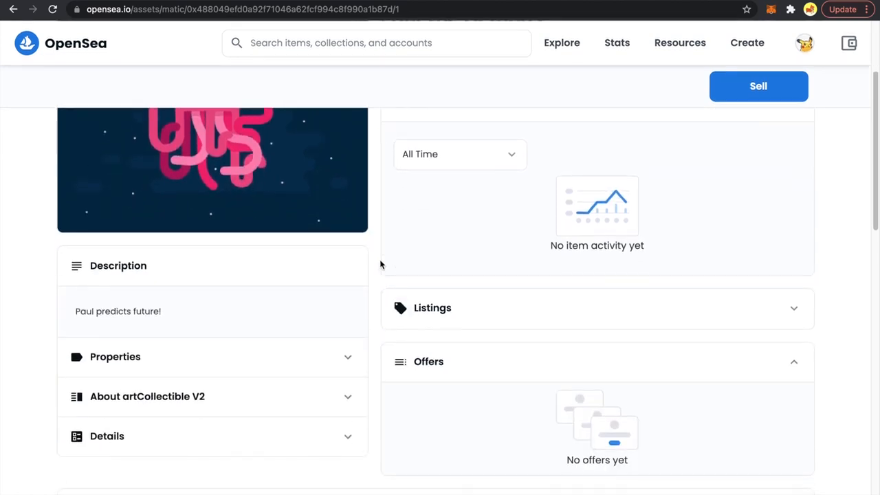
pyautogui.scroll(-3)
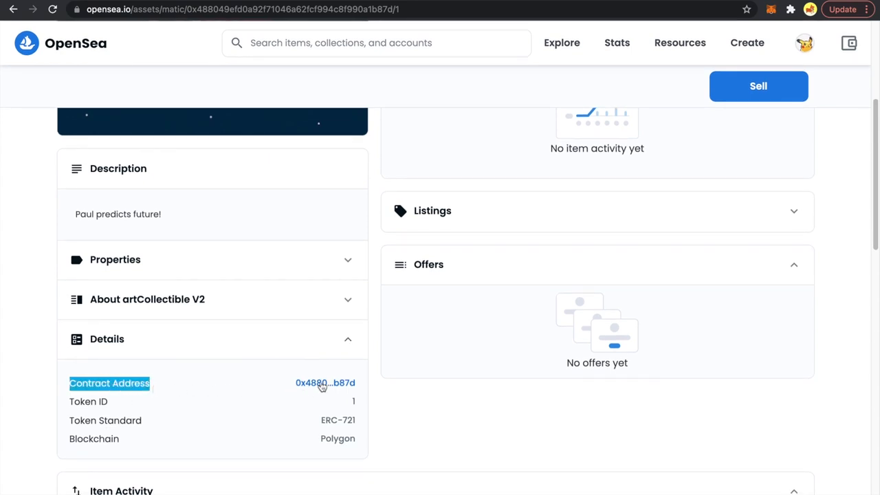
pyautogui.click(324, 382)
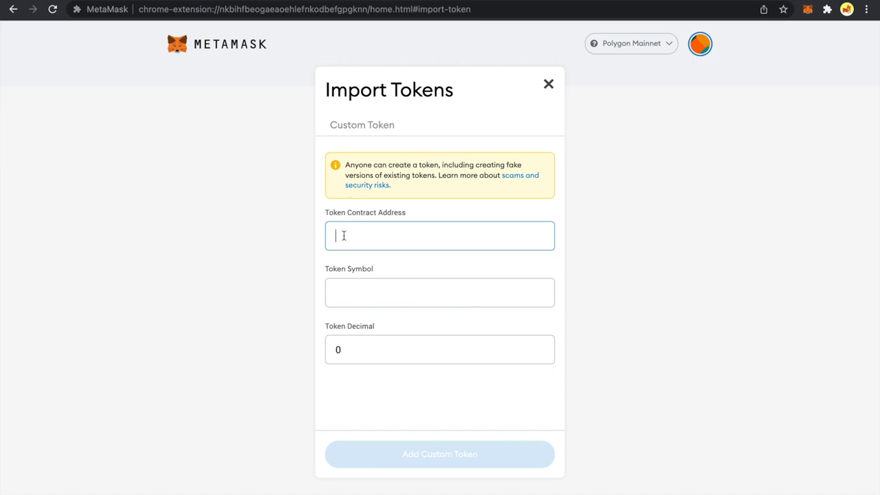
# Paste contract address 0x488049eF…B87d into Token Contract Address so symbol ARTC auto-fills
pyautogui.write('0x488049eFD0a92F71046a62fCF994C8F990A1B87d')
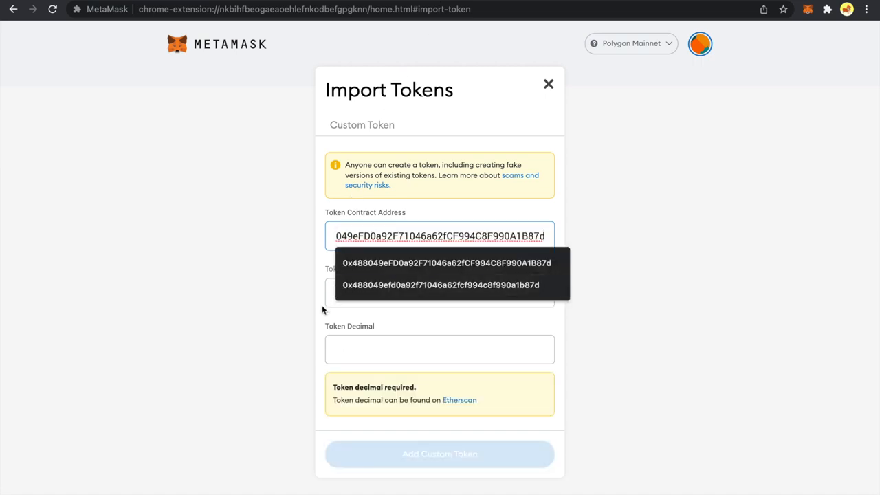
pyautogui.click(448, 263)
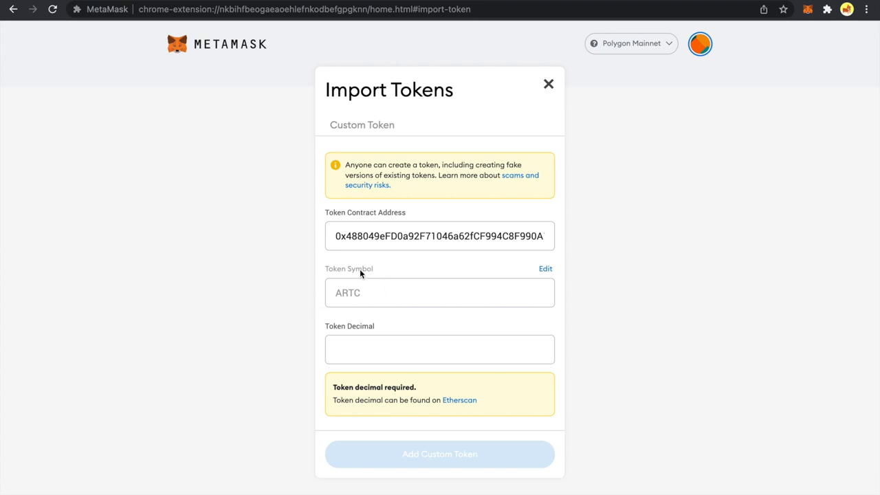
pyautogui.moveTo(377, 270)
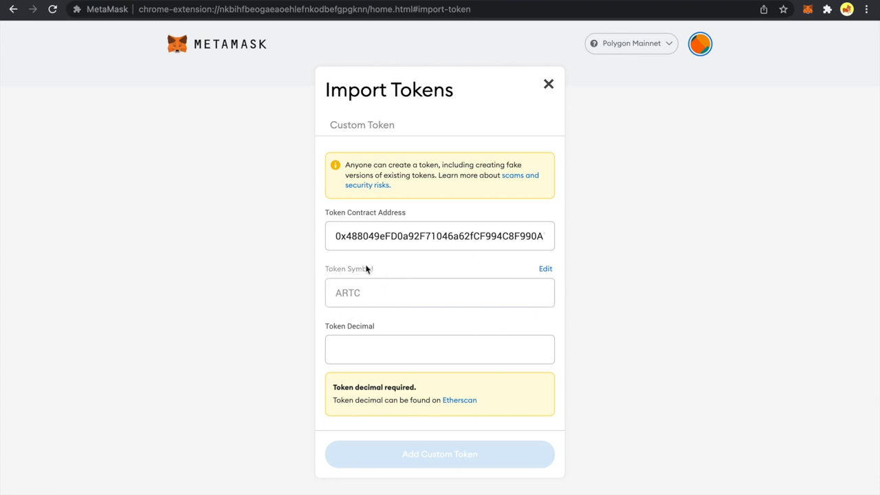
pyautogui.click(349, 350)
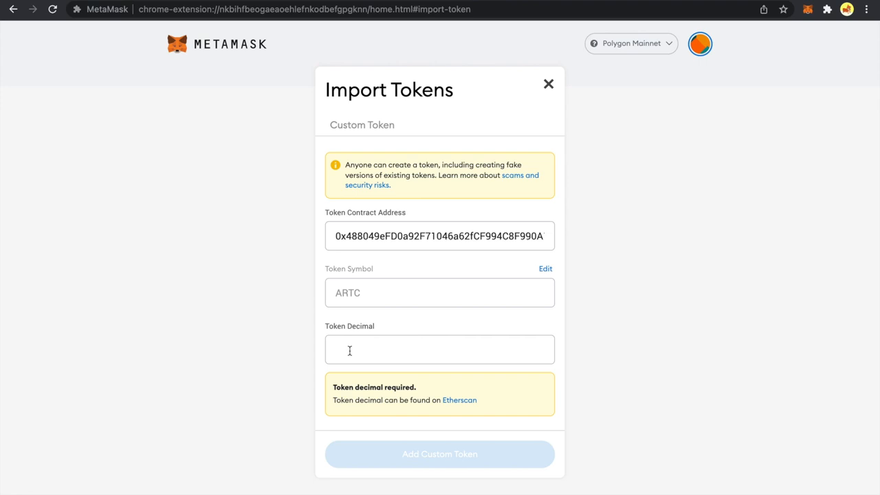
pyautogui.moveTo(319, 98)
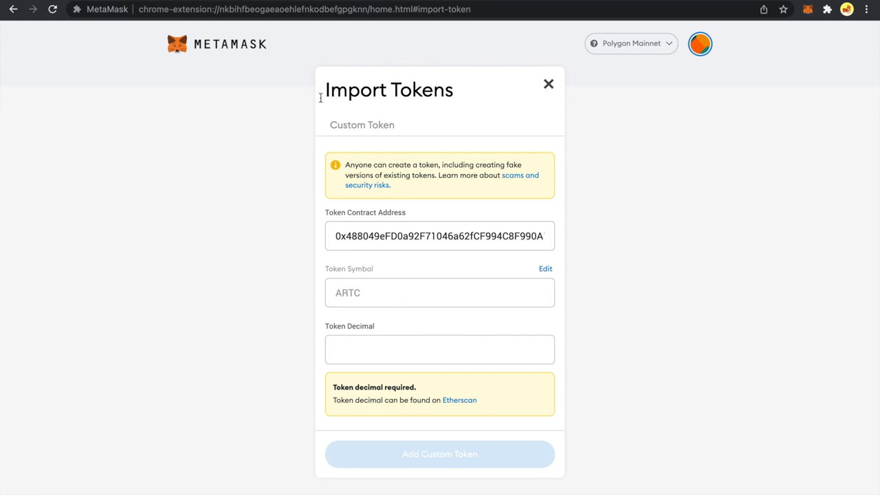
pyautogui.click(547, 84)
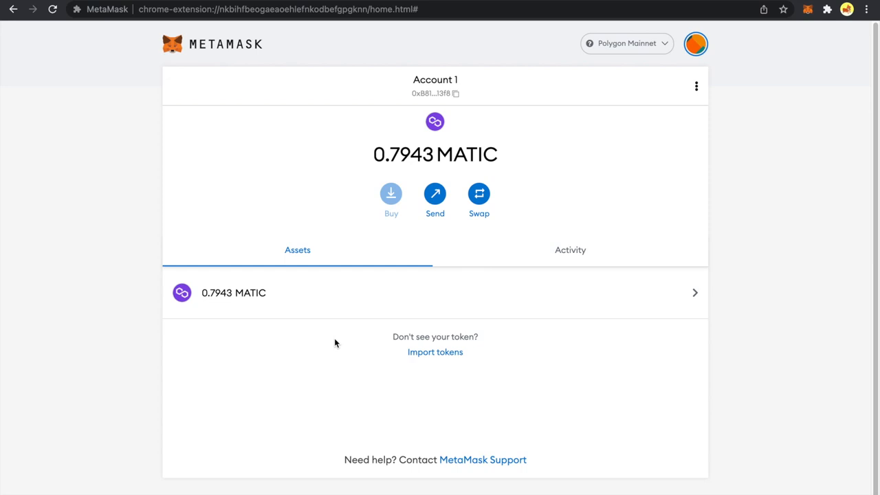
pyautogui.moveTo(248, 305)
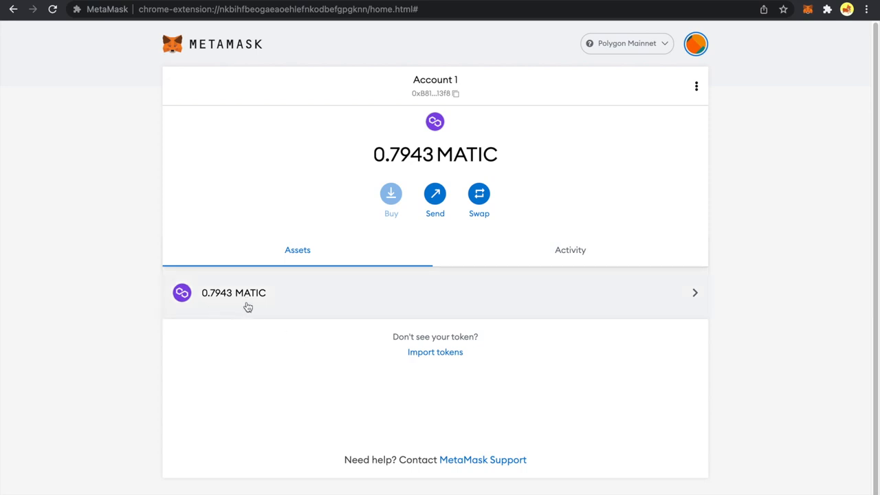
pyautogui.moveTo(258, 302)
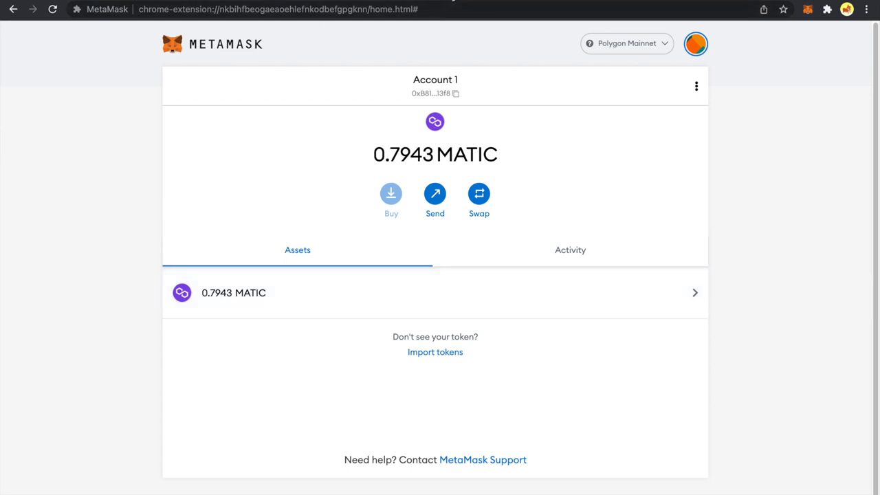
# Fill Token Decimal 0 for ARTC, preview the 0.01 ARTC import, then go back to the form
pyautogui.click(434, 352)
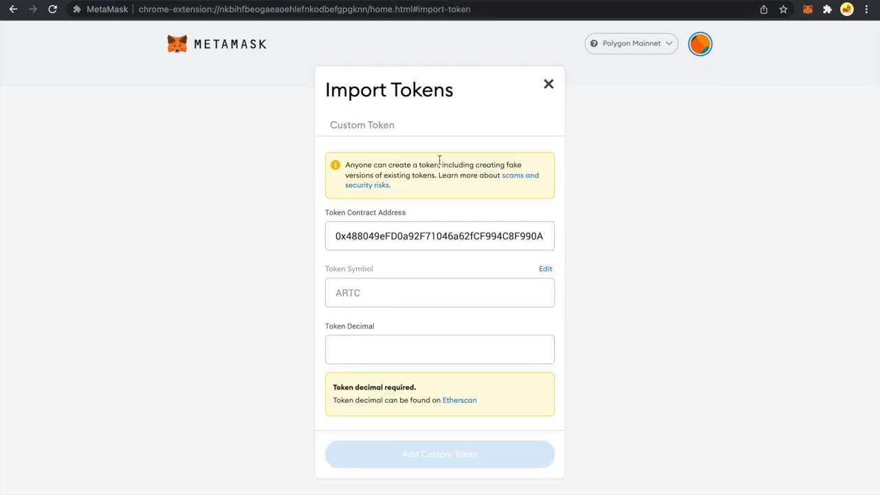
pyautogui.moveTo(344, 330)
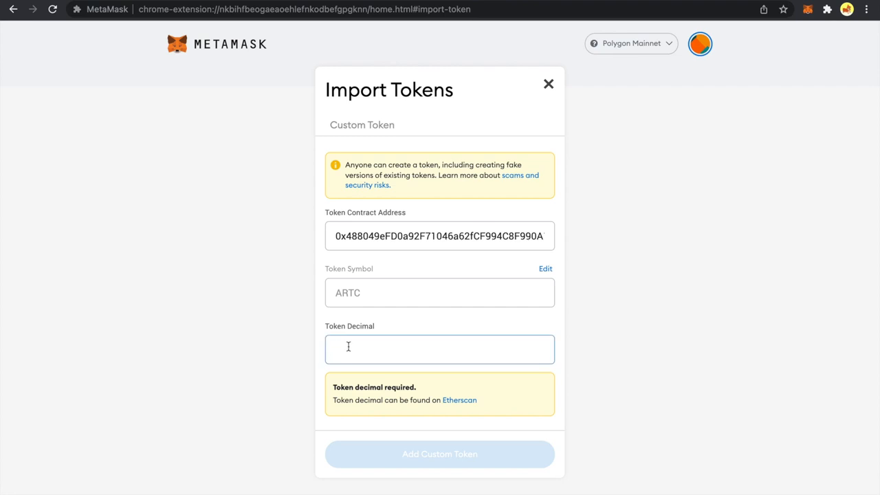
pyautogui.click(440, 454)
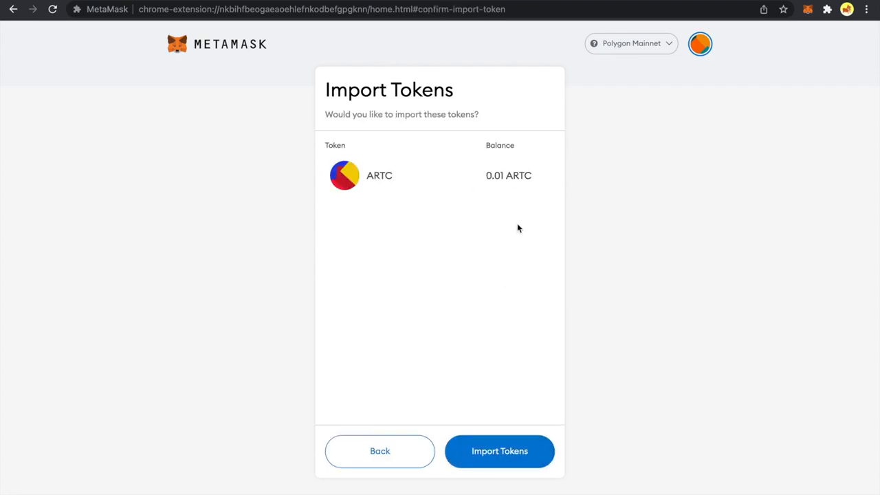
pyautogui.moveTo(490, 195)
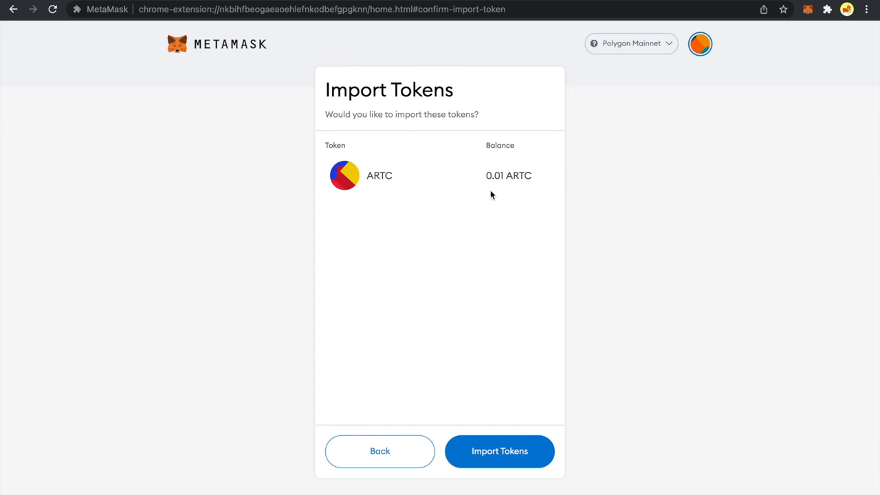
pyautogui.moveTo(467, 355)
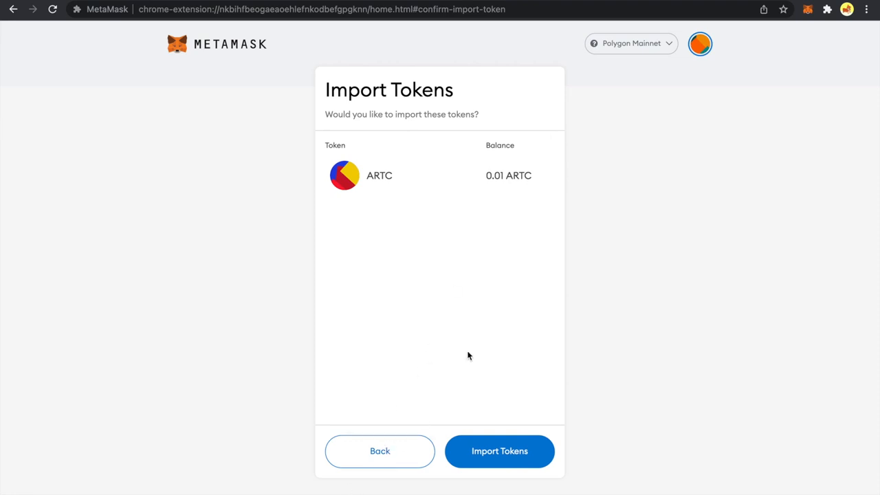
pyautogui.click(379, 451)
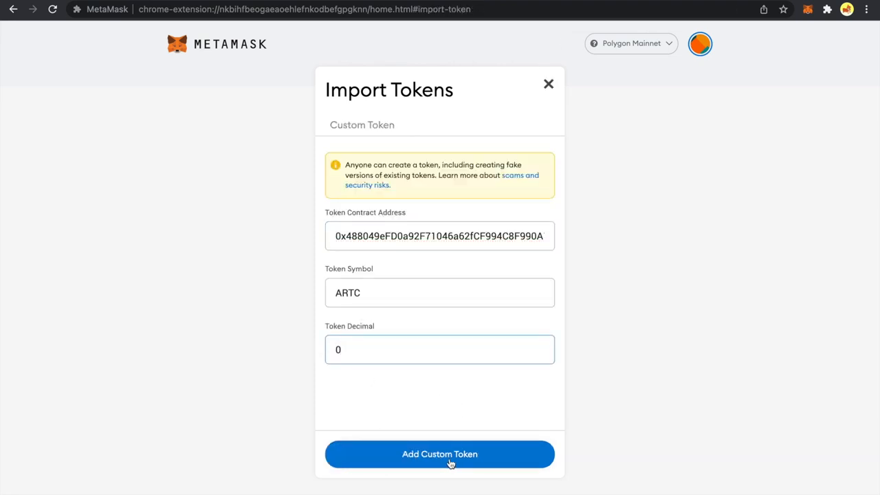
# Confirm importing the ARTC token so its asset page shows a 1 ARTC balance
pyautogui.click(440, 453)
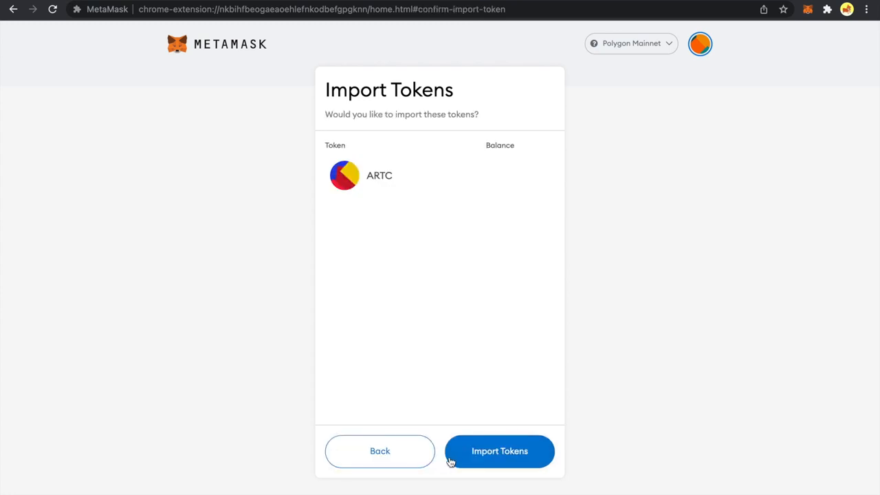
pyautogui.click(499, 450)
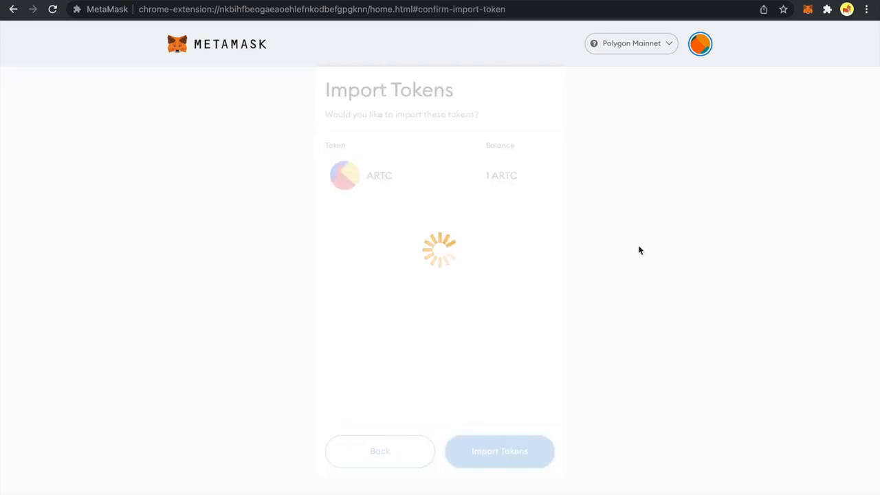
pyautogui.click(498, 451)
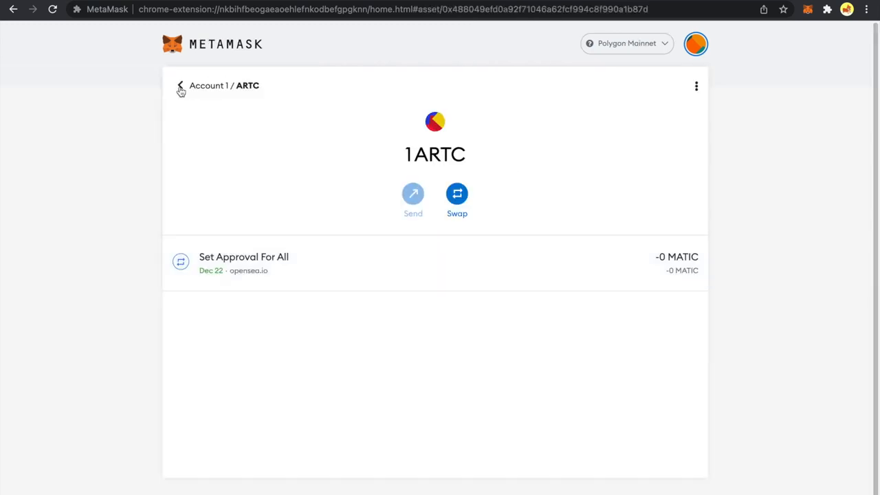
# Go back to Account 1's asset list showing 0.7943 MATIC and 1 ARTC
pyautogui.click(179, 85)
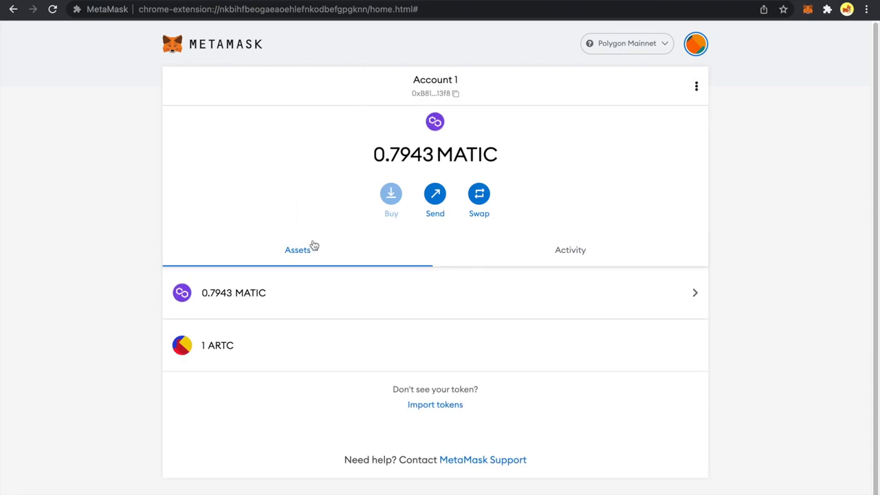
pyautogui.moveTo(314, 354)
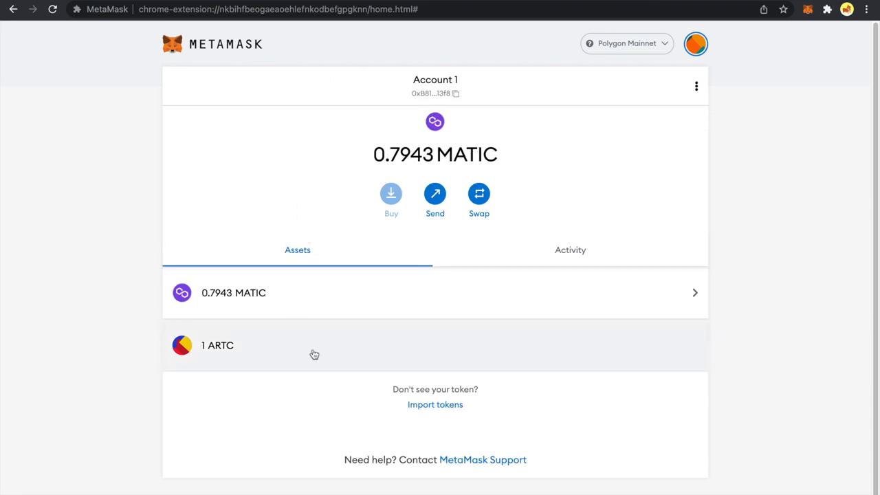
pyautogui.moveTo(308, 305)
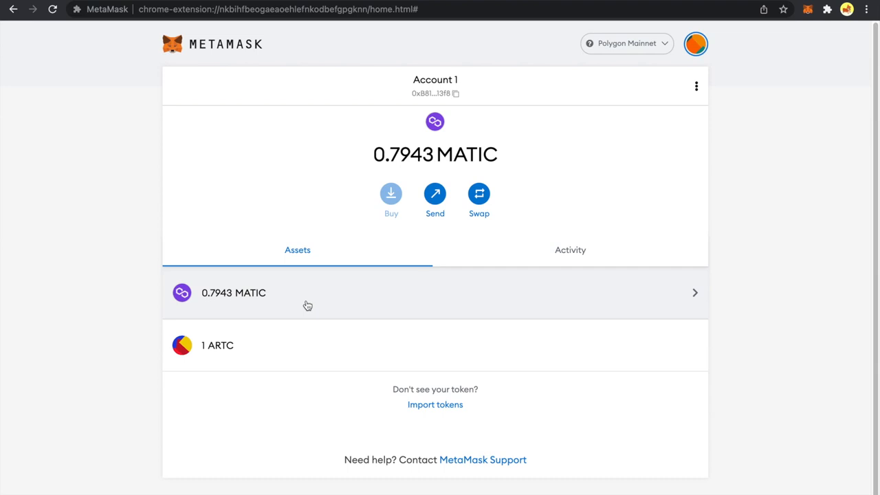
pyautogui.moveTo(343, 108)
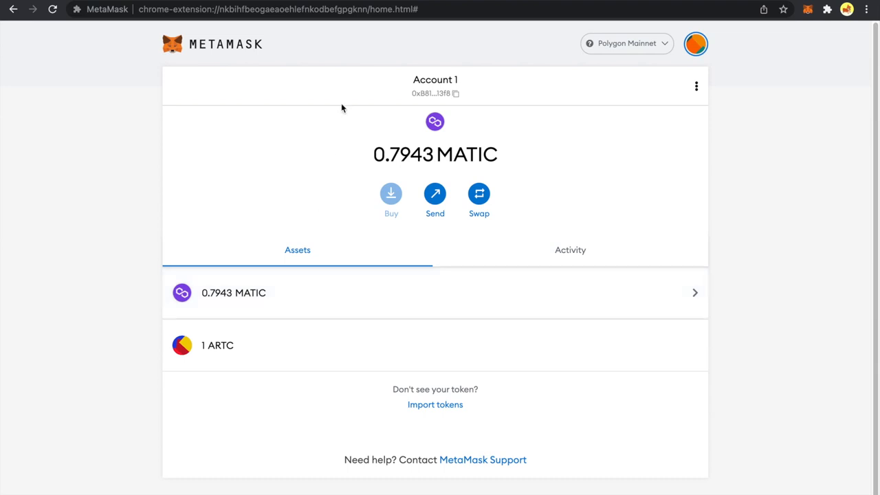
pyautogui.moveTo(162, 104)
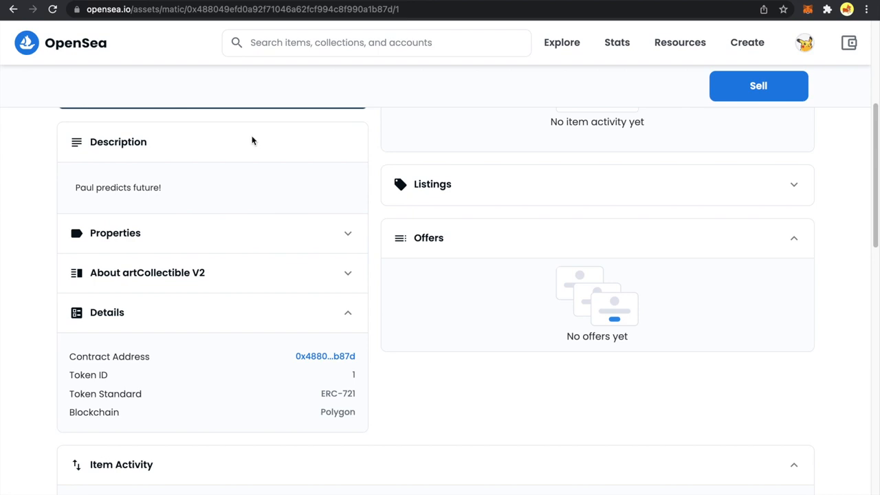
pyautogui.moveTo(69, 393)
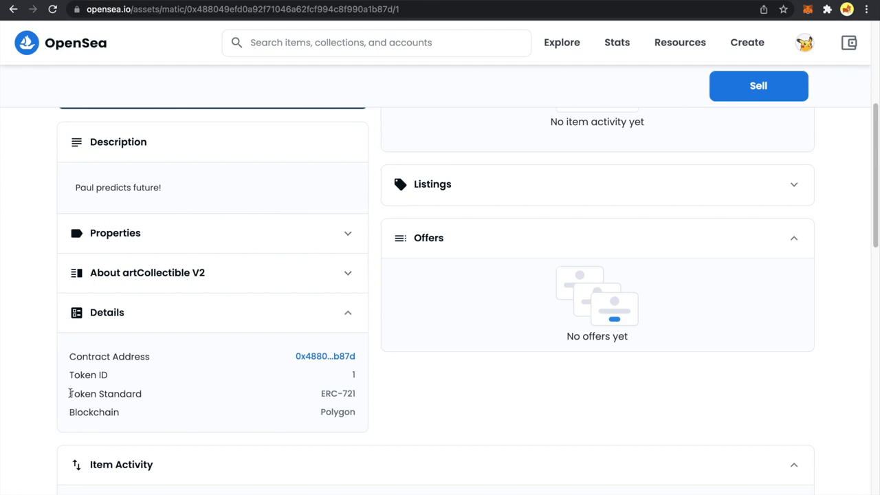
pyautogui.moveTo(359, 398)
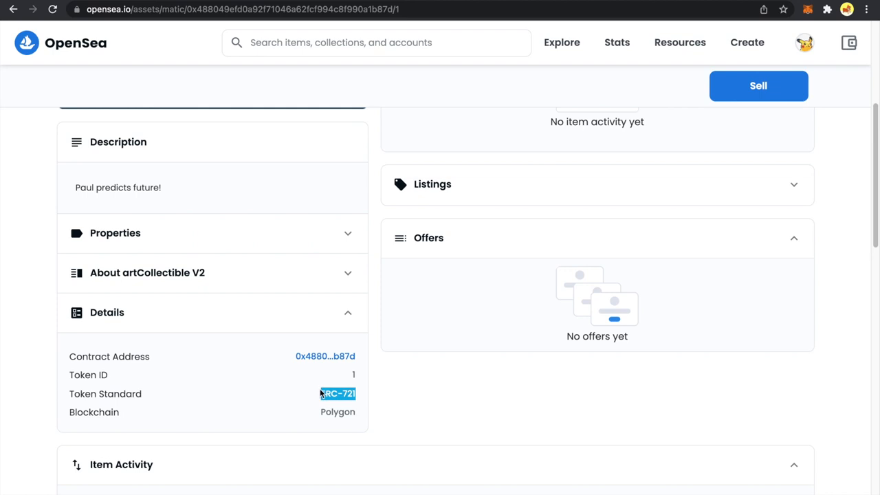
pyautogui.moveTo(380, 165)
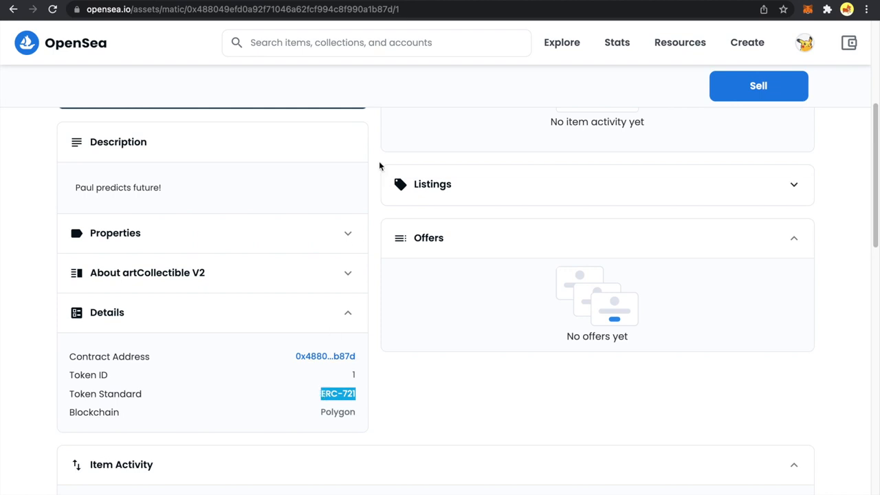
pyautogui.moveTo(373, 131)
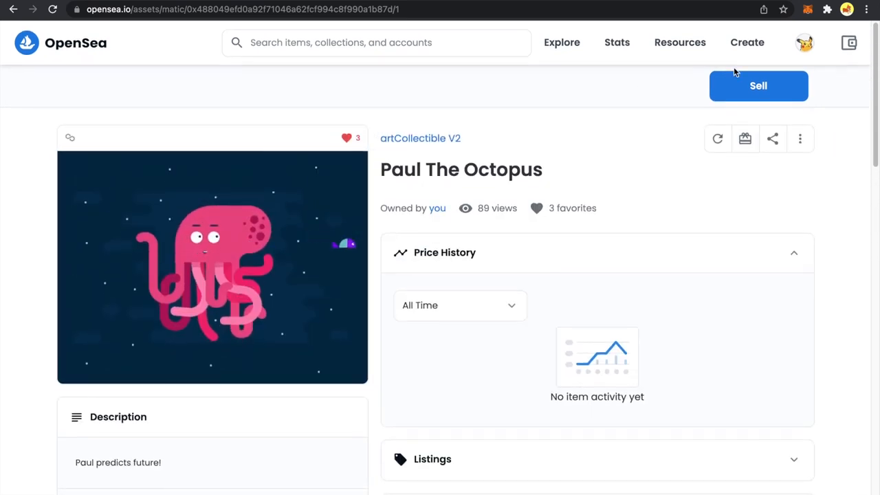
# From the OpenSea profile menu, reach the owned items and open Mandelbrot/Julia Set #115
pyautogui.click(804, 42)
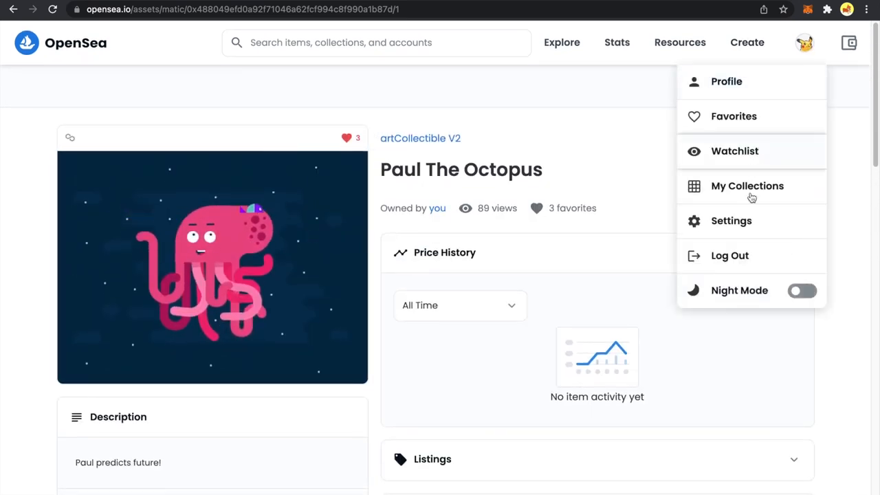
pyautogui.click(746, 185)
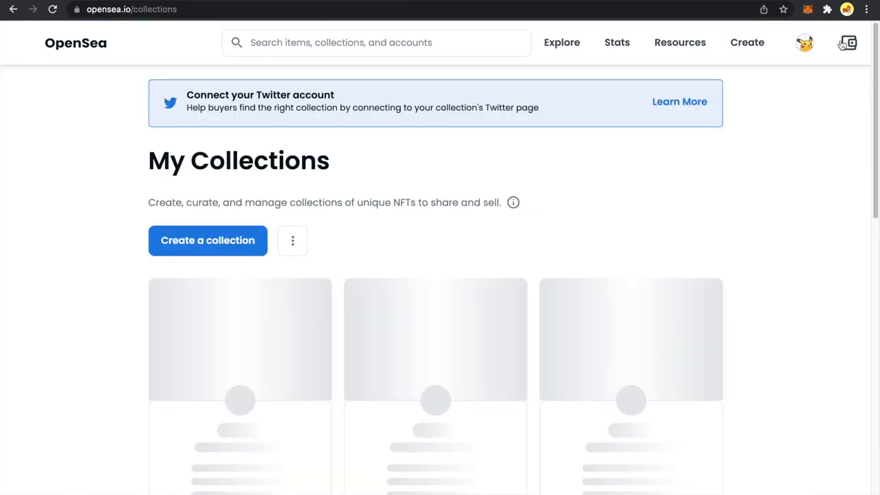
pyautogui.click(802, 42)
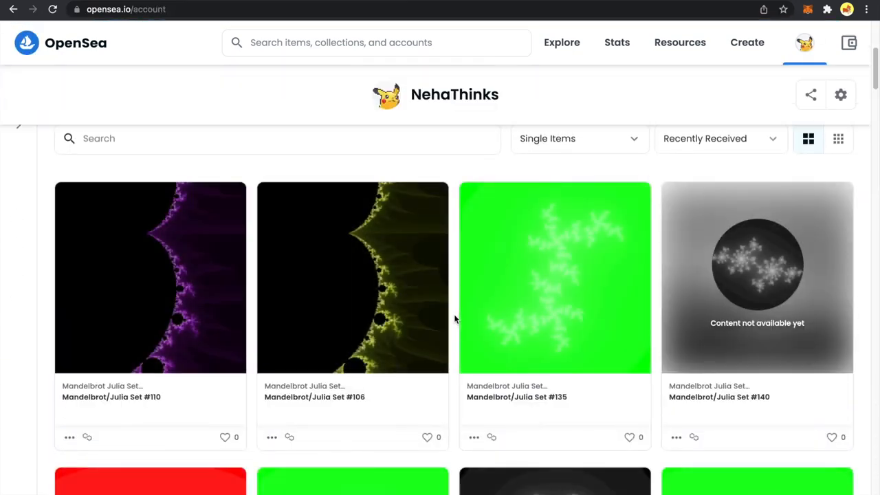
pyautogui.scroll(-3)
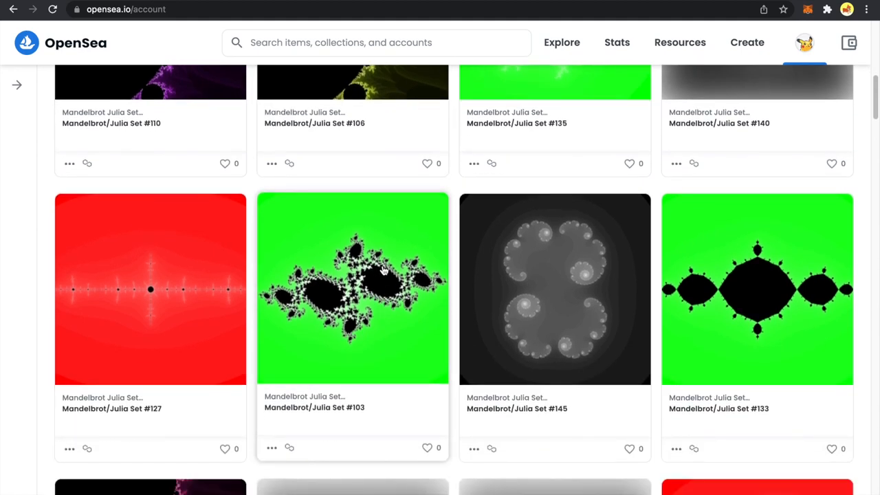
pyautogui.scroll(-3)
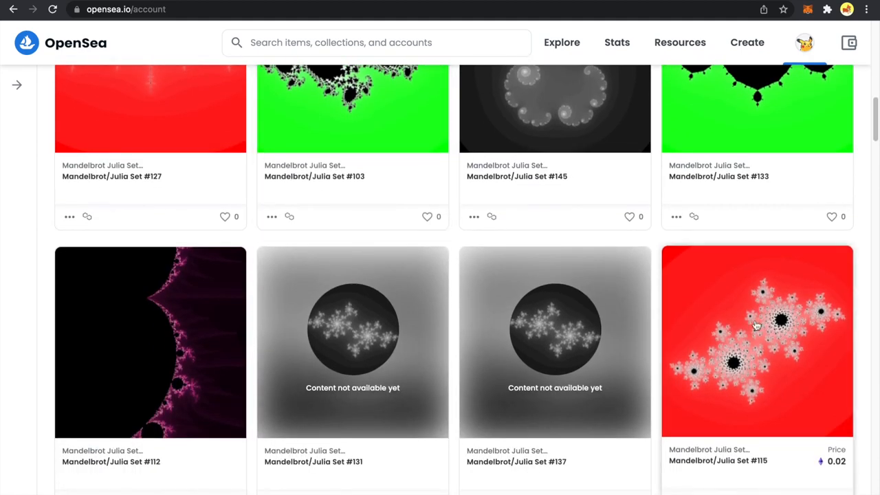
pyautogui.click(756, 326)
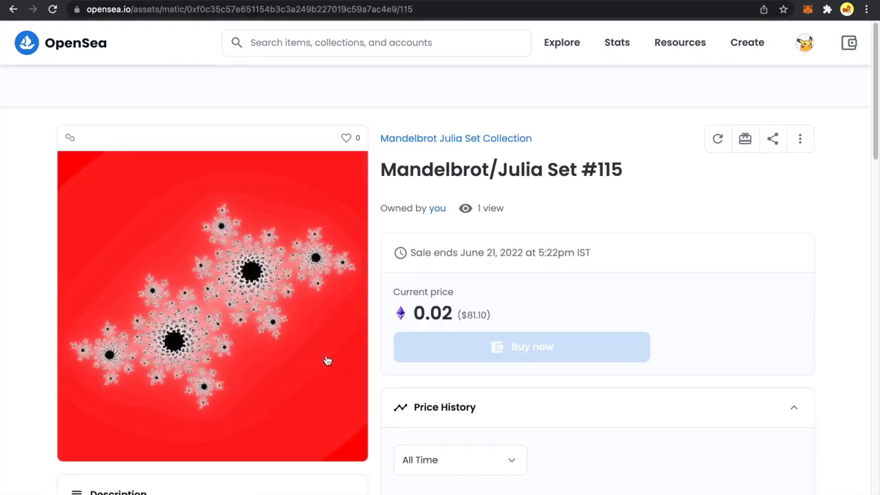
# Highlight the ERC-1155 token standard in the item's Details section
pyautogui.scroll(-3)
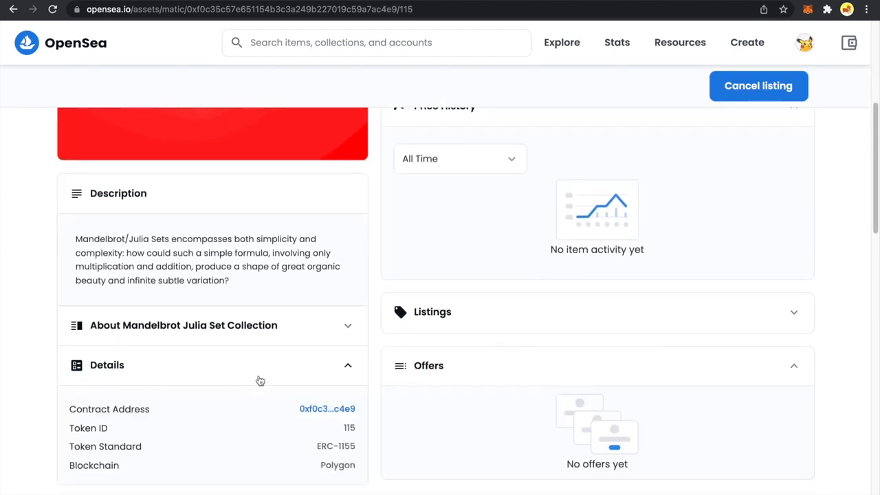
pyautogui.doubleClick(336, 445)
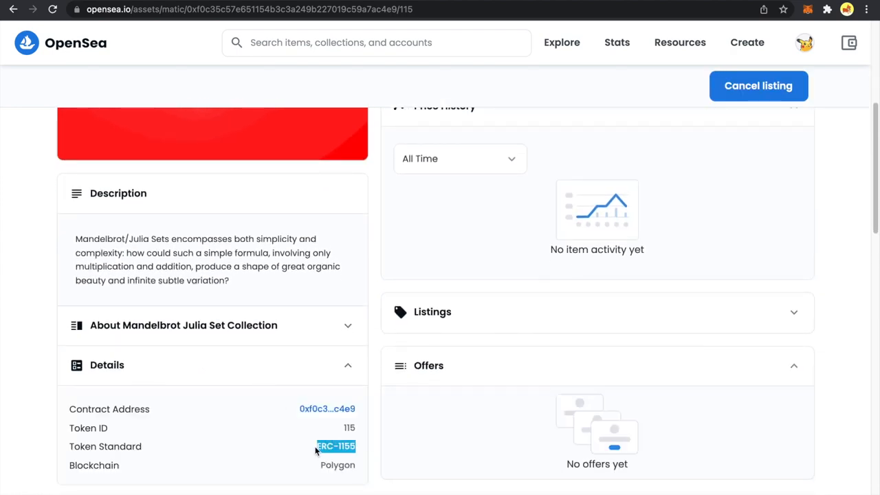
pyautogui.scroll(3)
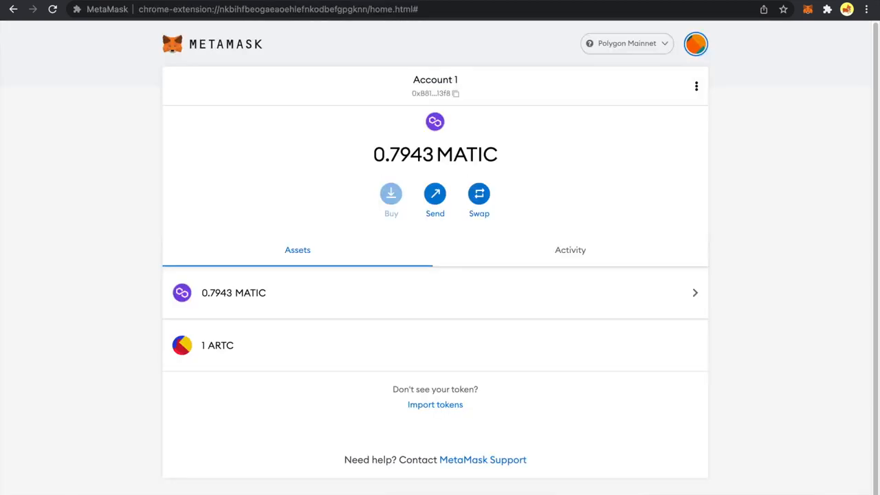
pyautogui.moveTo(183, 360)
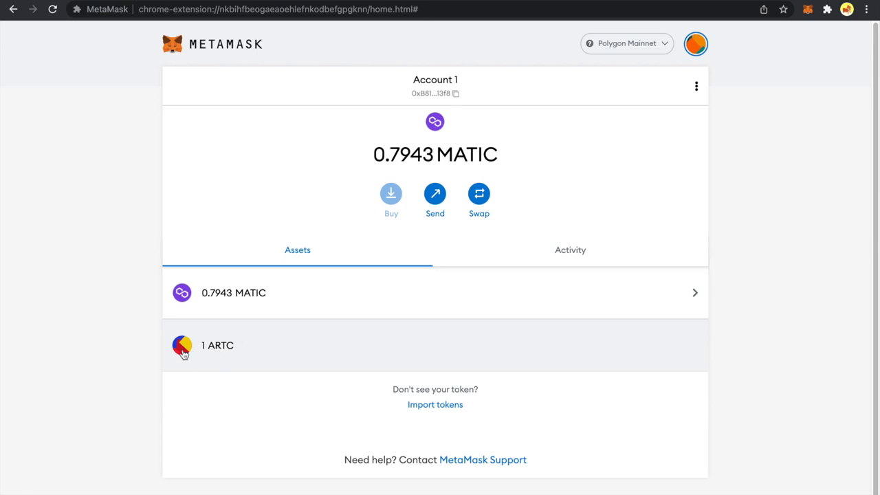
pyautogui.moveTo(170, 326)
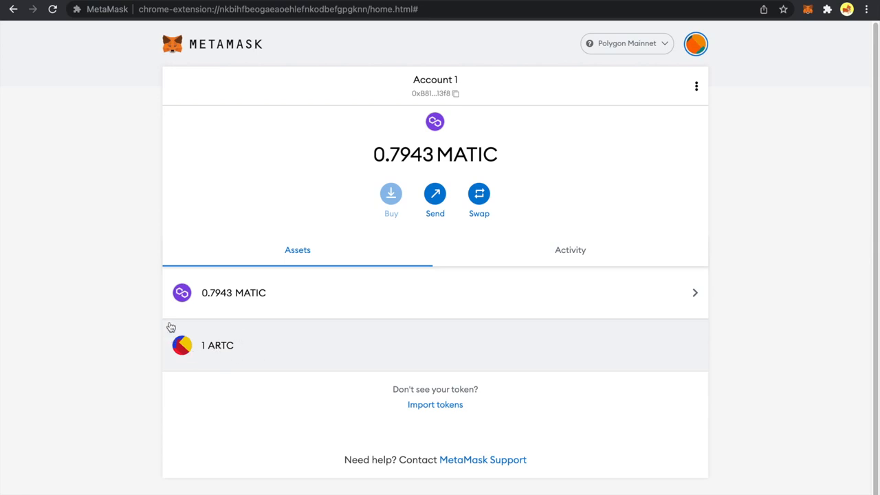
# Open the MetaMask support article 'Does MetaMask support ERC 1155?'
pyautogui.click(482, 459)
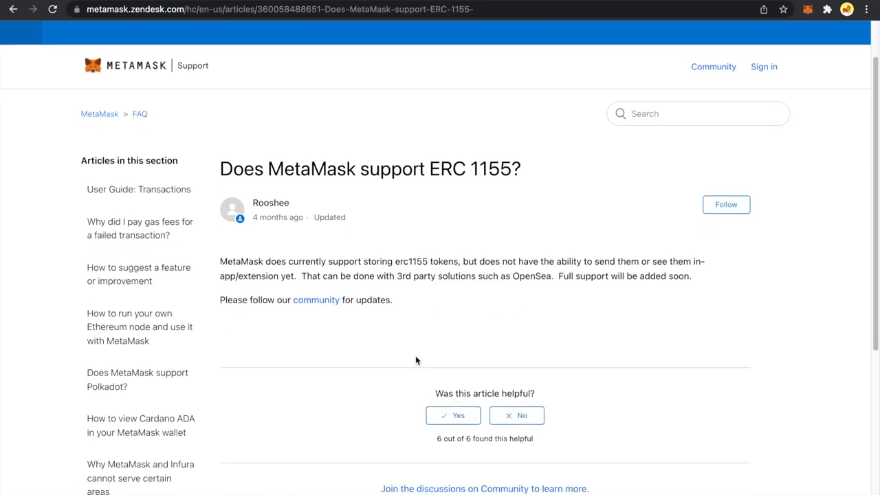
# Highlight the lines saying ERC1155 tokens are stored but cannot yet be sent or viewed
pyautogui.moveTo(220, 261); pyautogui.dragTo(341, 261)
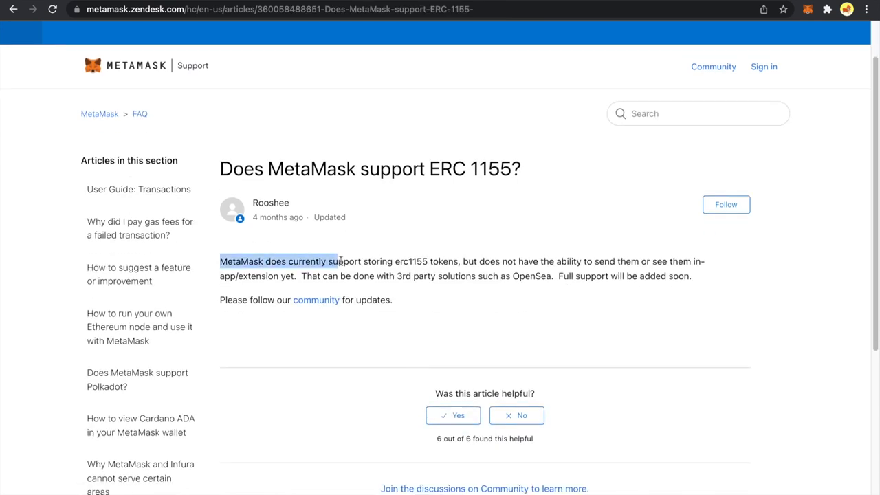
pyautogui.moveTo(340, 261); pyautogui.dragTo(462, 261)
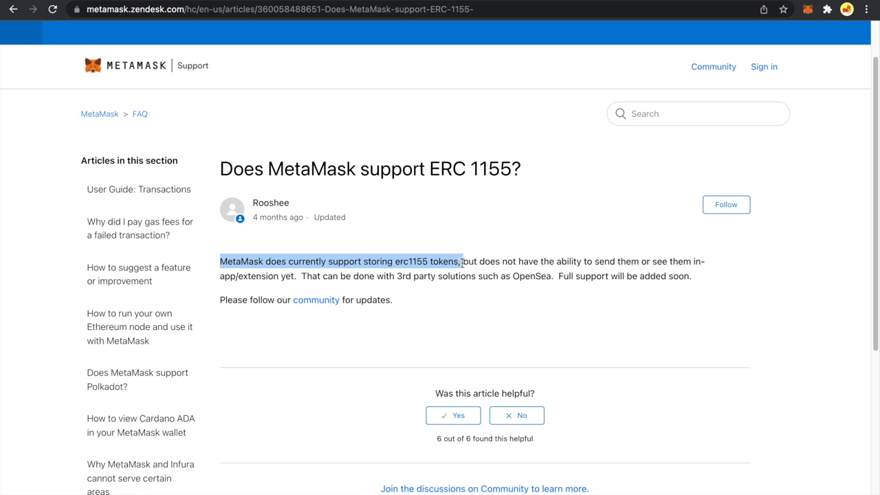
pyautogui.click(464, 261)
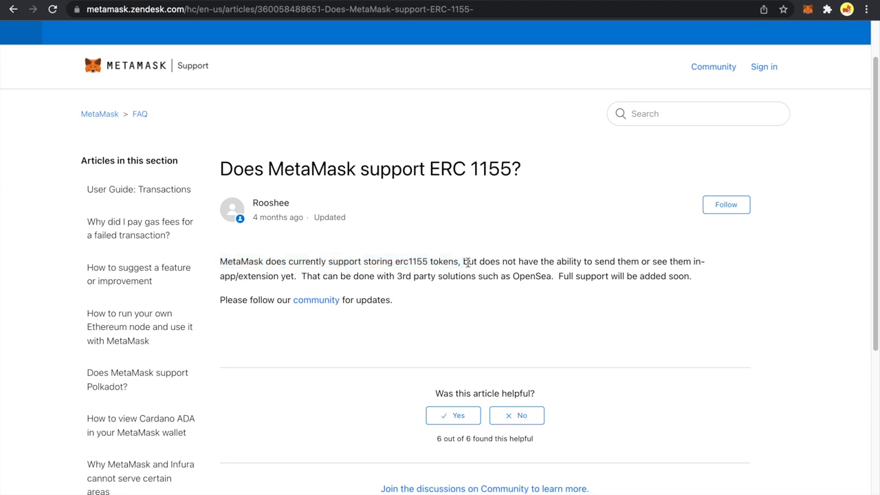
pyautogui.moveTo(465, 262); pyautogui.dragTo(690, 275)
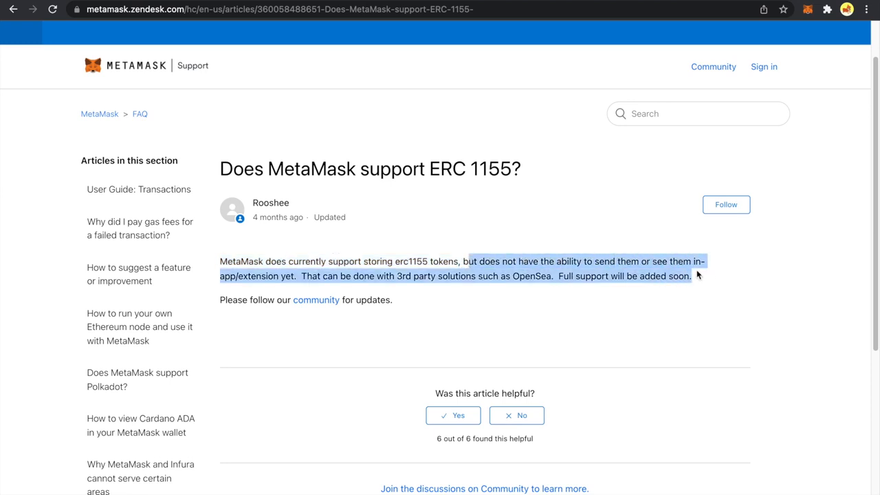
pyautogui.click(373, 261)
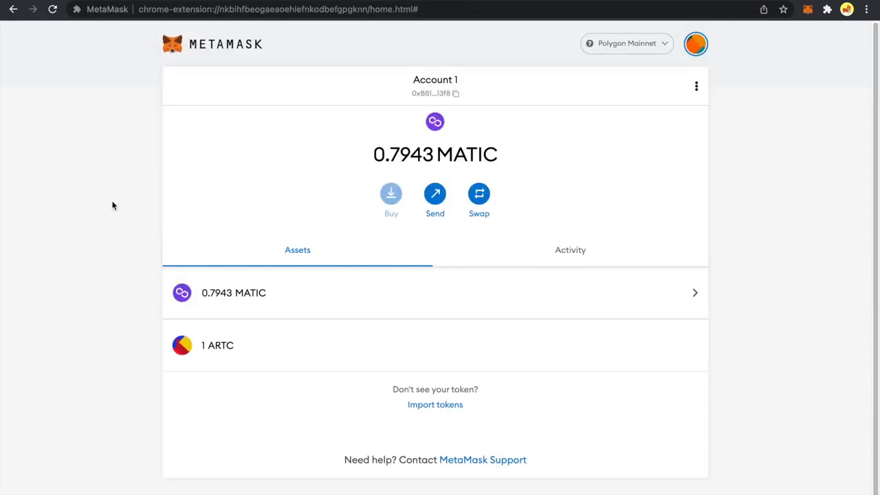
pyautogui.moveTo(489, 146)
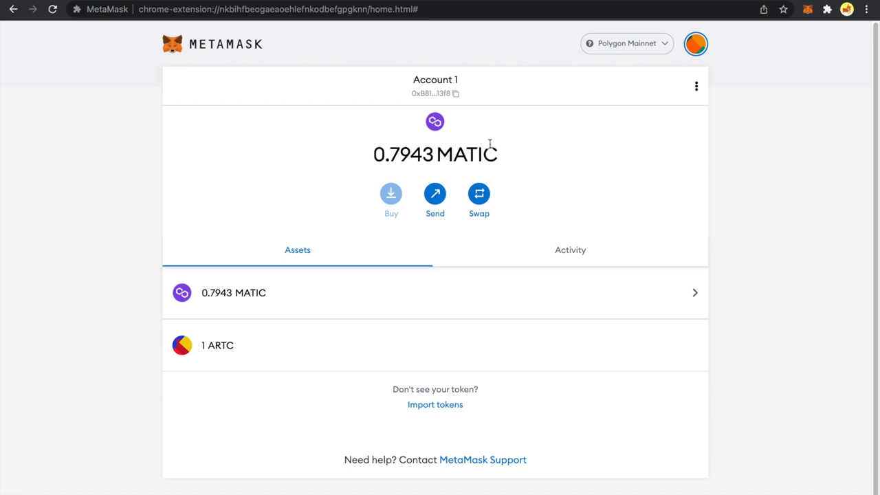
pyautogui.moveTo(267, 470)
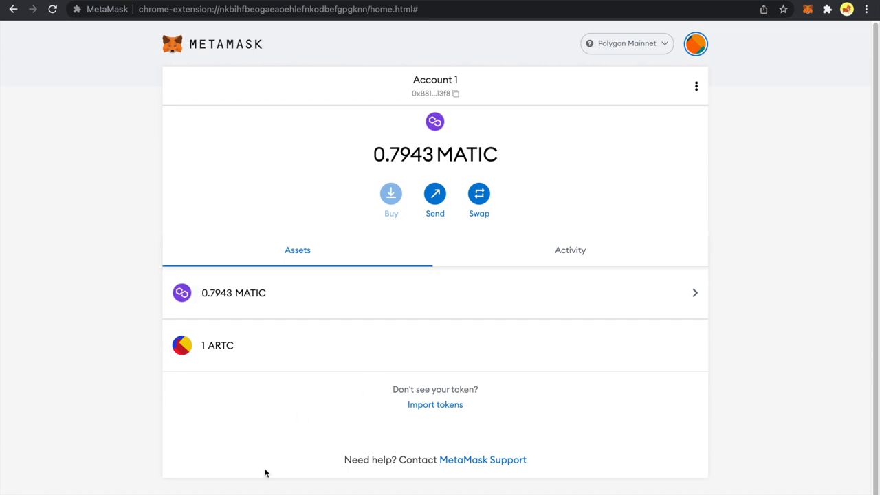
pyautogui.moveTo(267, 440)
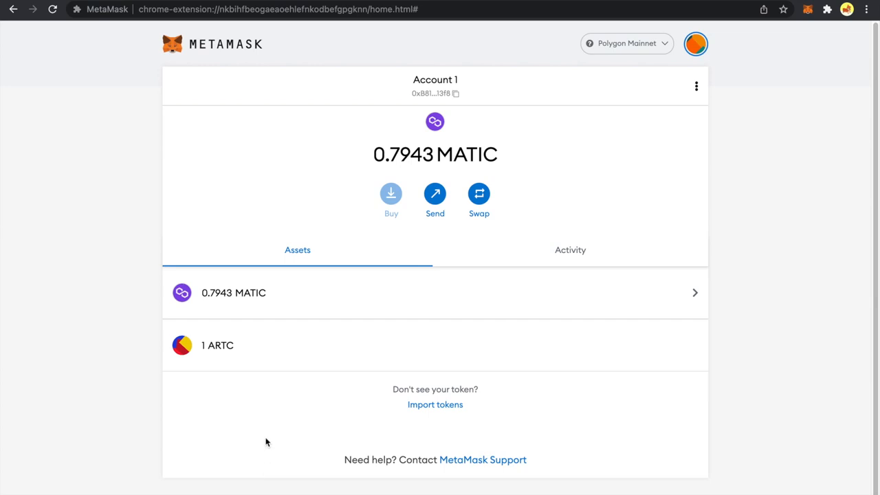
pyautogui.moveTo(253, 344)
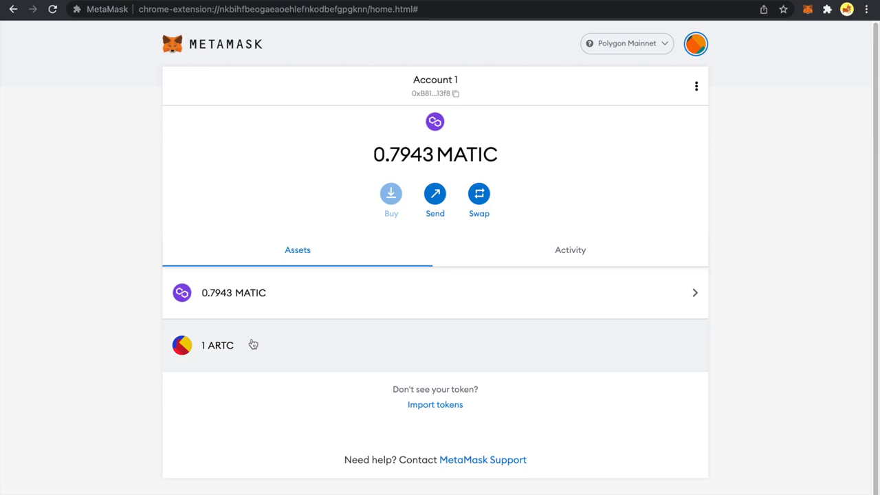
pyautogui.moveTo(235, 352)
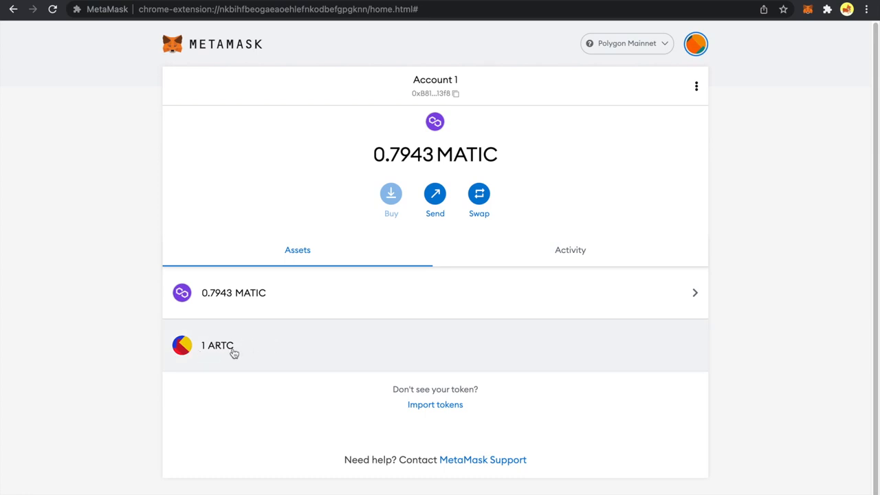
pyautogui.moveTo(264, 345)
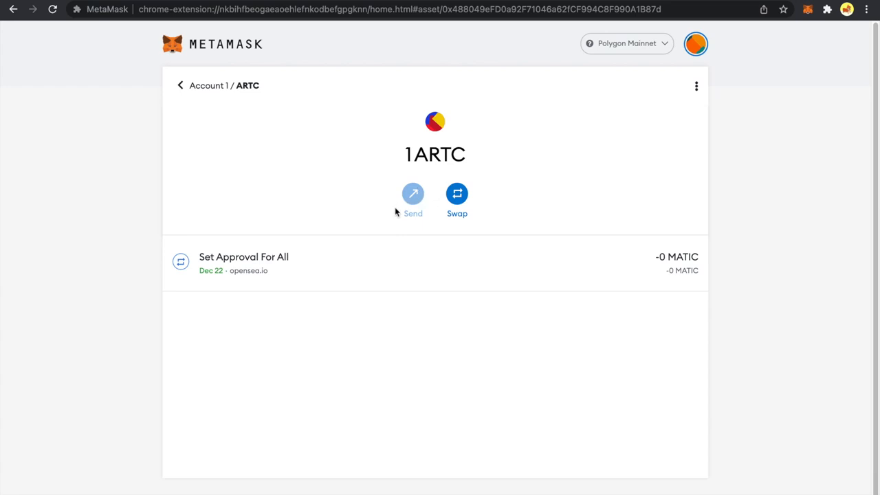
pyautogui.moveTo(367, 263)
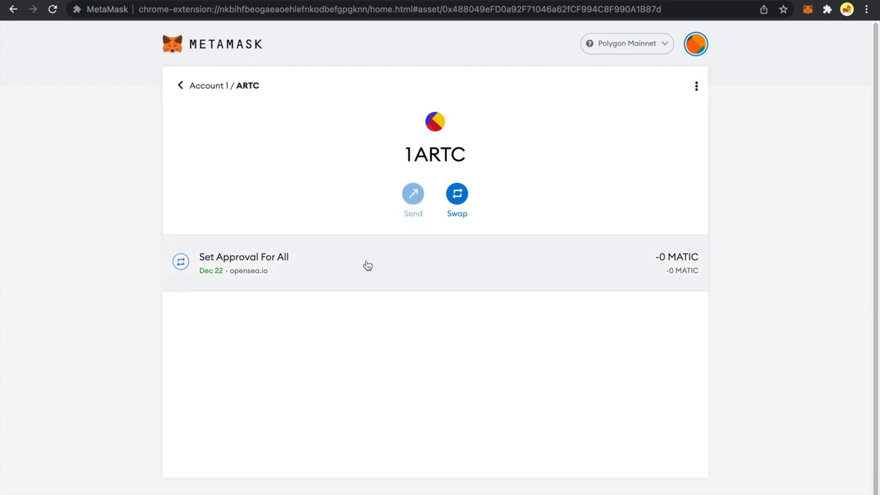
pyautogui.moveTo(349, 267)
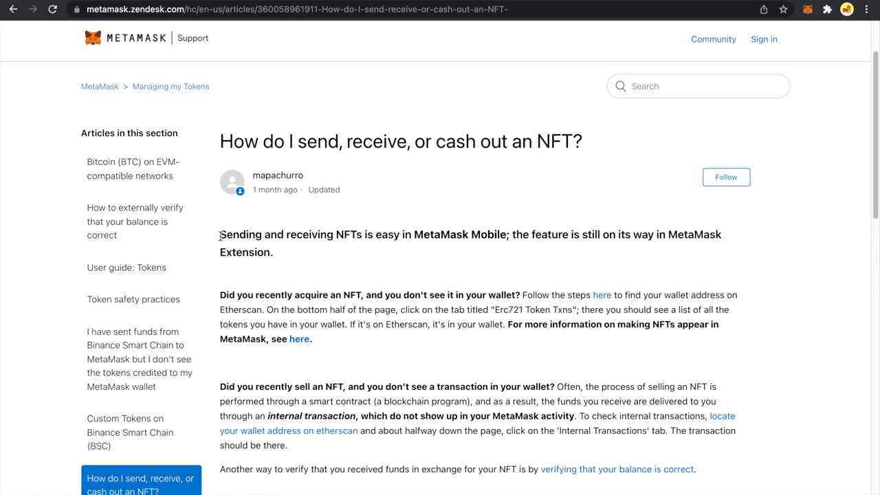
pyautogui.moveTo(302, 80)
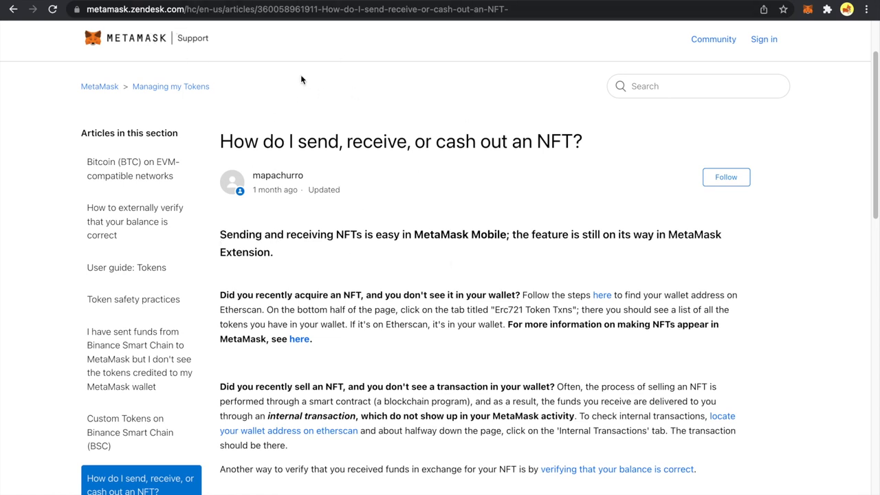
pyautogui.moveTo(414, 26)
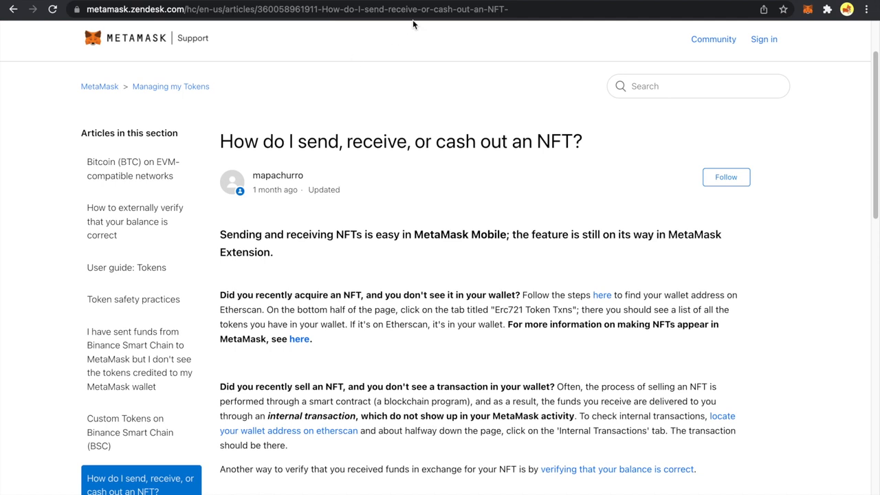
pyautogui.moveTo(352, 159)
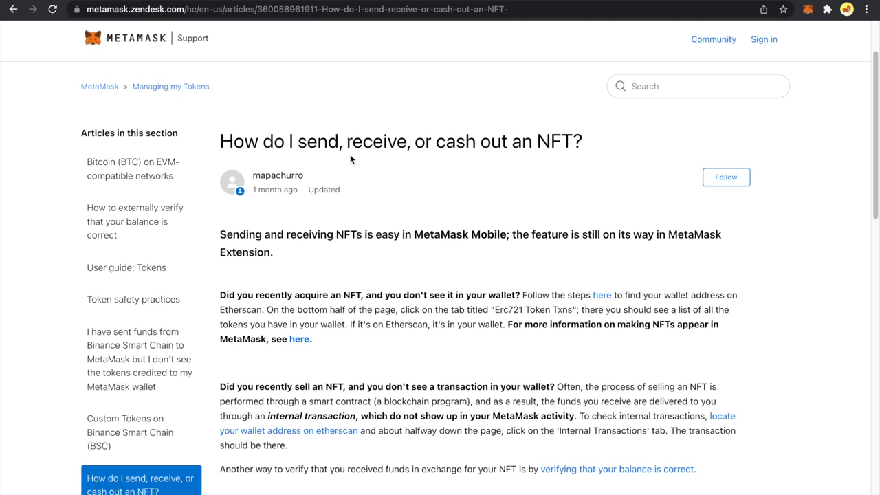
pyautogui.moveTo(220, 233); pyautogui.dragTo(397, 234)
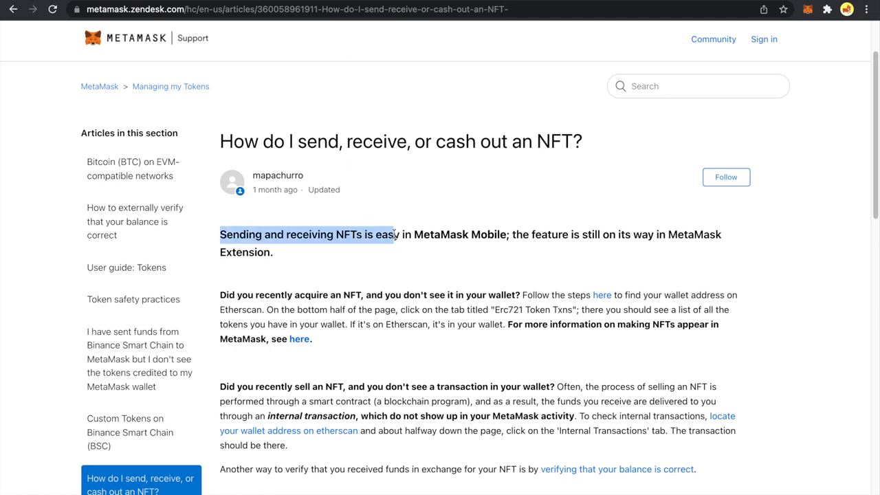
pyautogui.moveTo(396, 233); pyautogui.dragTo(509, 234)
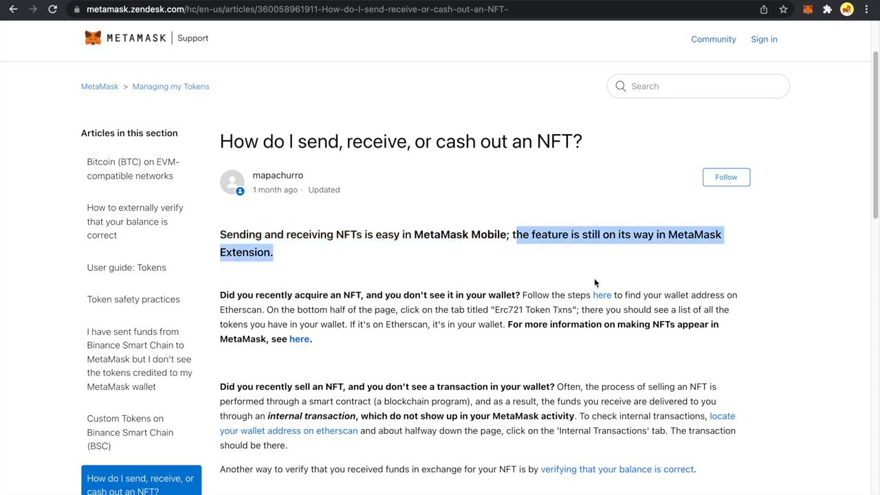
pyautogui.click(596, 283)
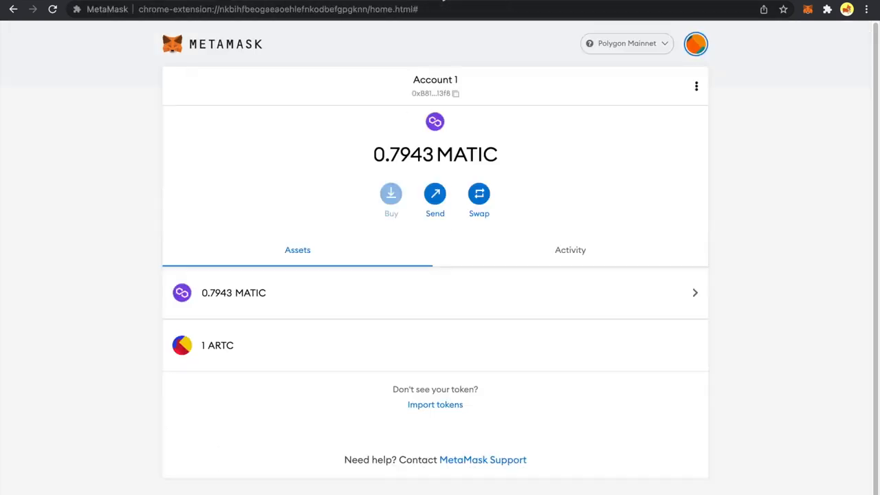
# Open the 1 ARTC token's details showing its greyed-out Send button
pyautogui.click(217, 345)
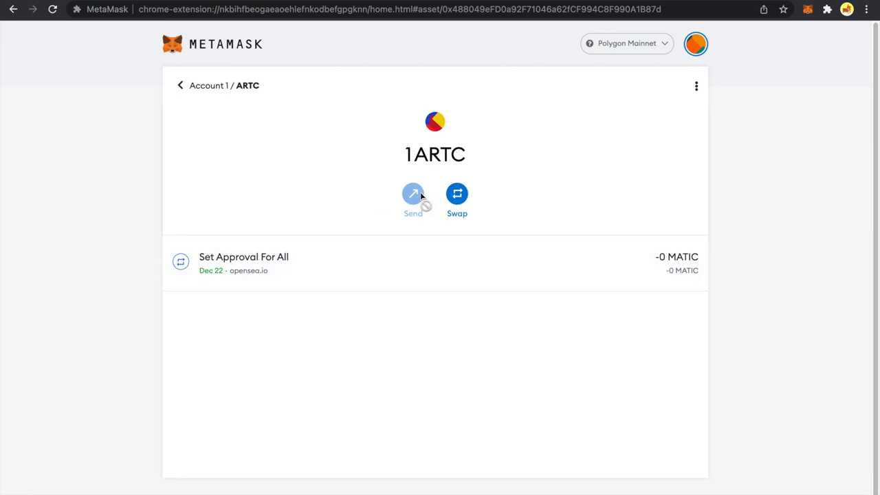
pyautogui.moveTo(408, 376)
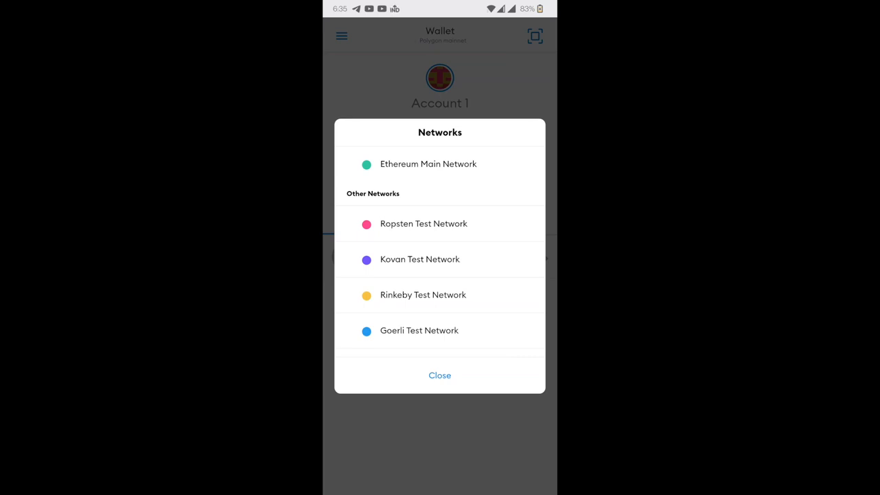
# Switch Account 1 to Polygon mainnet and view its empty NFTs list
pyautogui.scroll(-3)
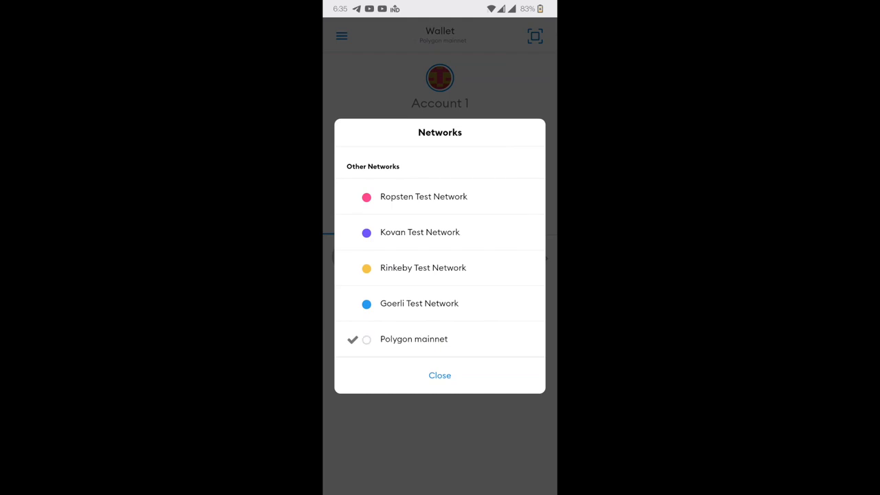
pyautogui.click(412, 338)
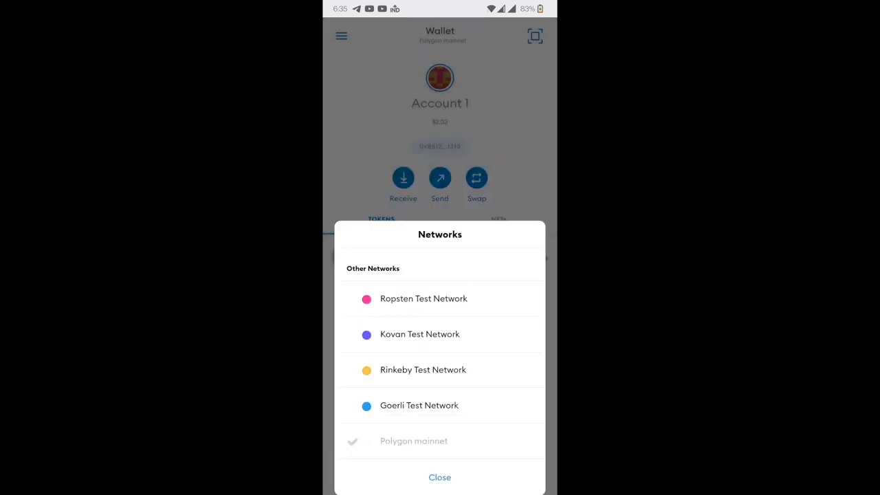
pyautogui.click(440, 478)
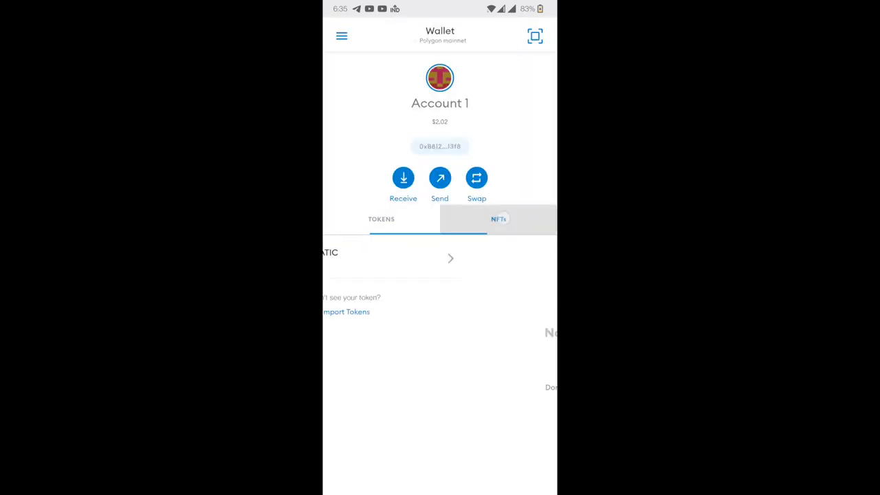
pyautogui.click(498, 218)
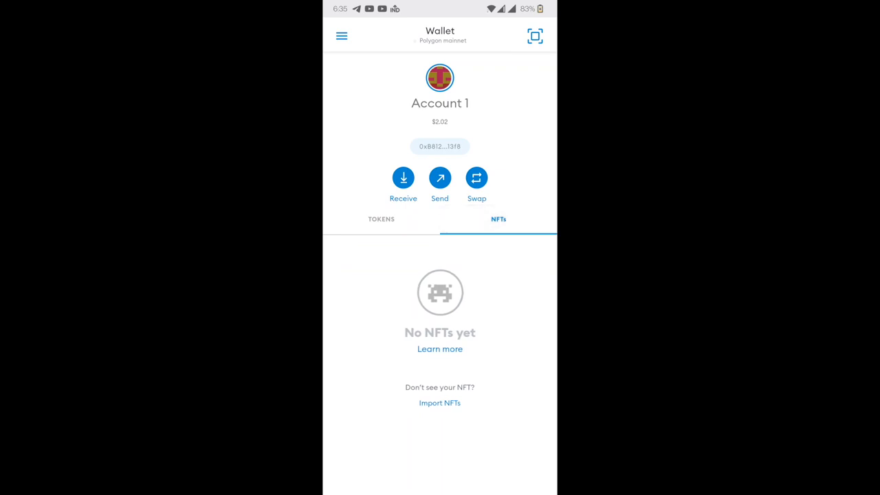
pyautogui.click(438, 402)
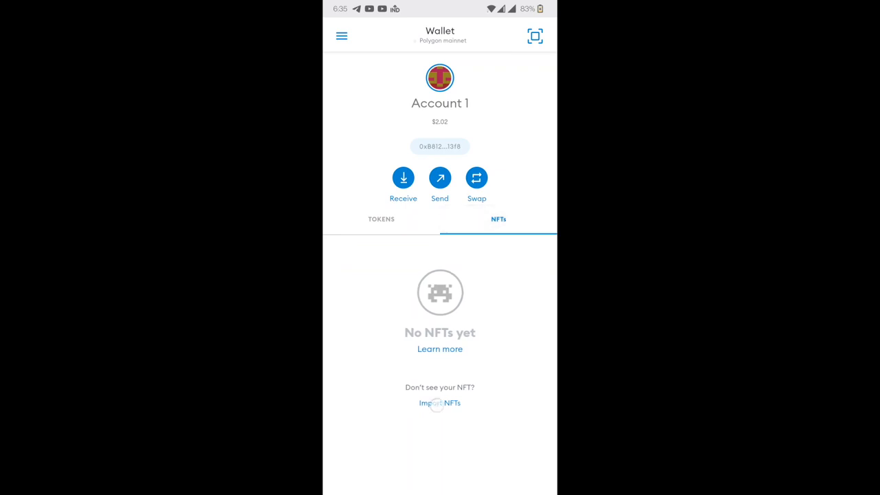
# Import the artCollectible NFT by pasting its contract address with ID 1
pyautogui.click(440, 403)
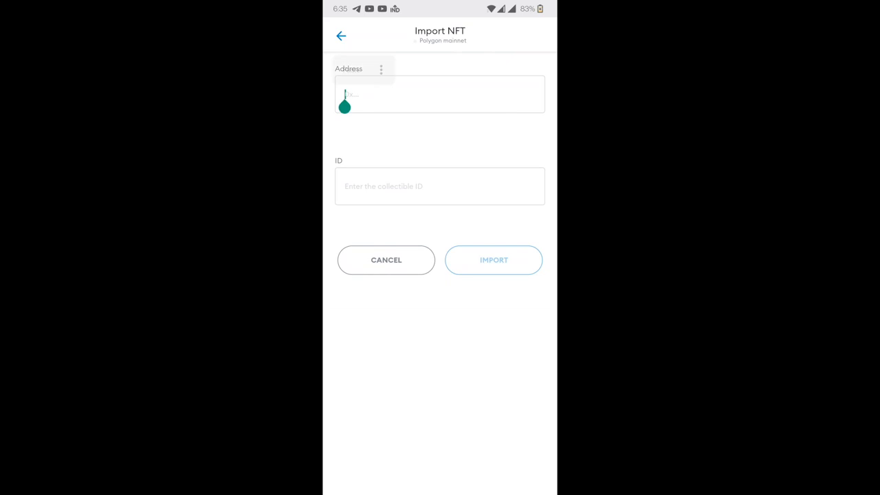
pyautogui.click(439, 94)
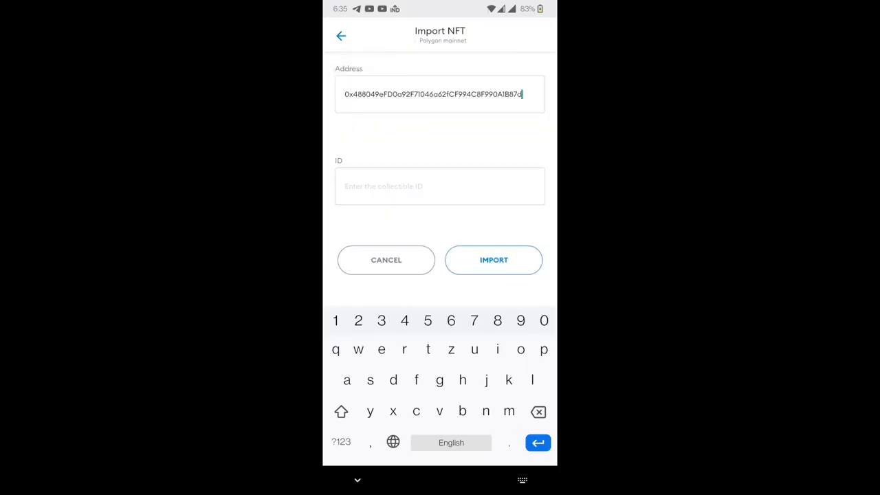
pyautogui.click(493, 260)
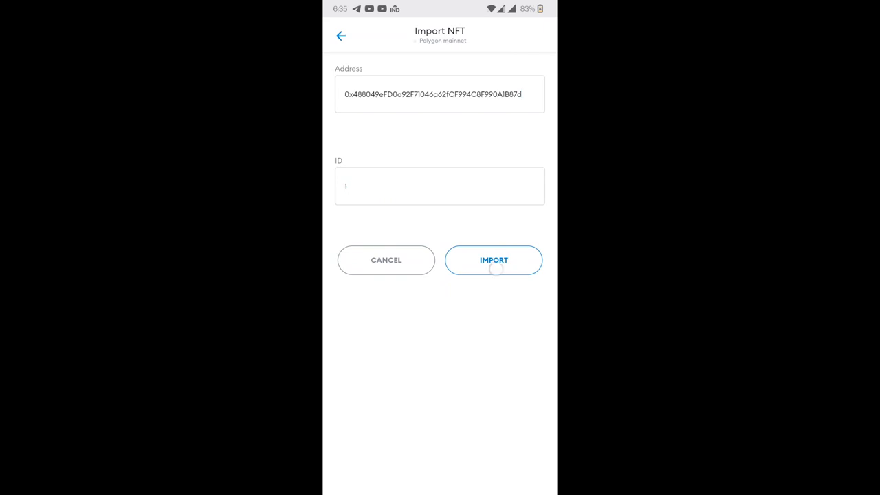
pyautogui.click(494, 260)
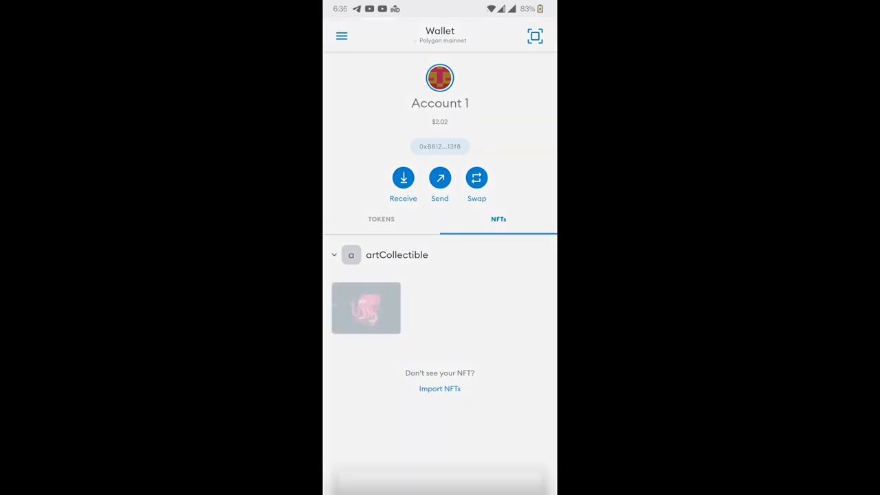
# View Paul The Octopus #1's details, start a send, then cancel back to NFTs
pyautogui.click(366, 308)
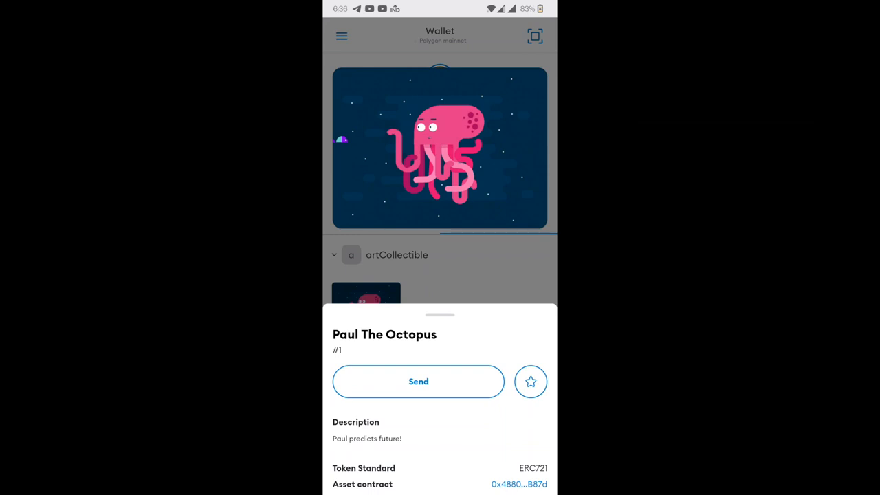
pyautogui.click(418, 382)
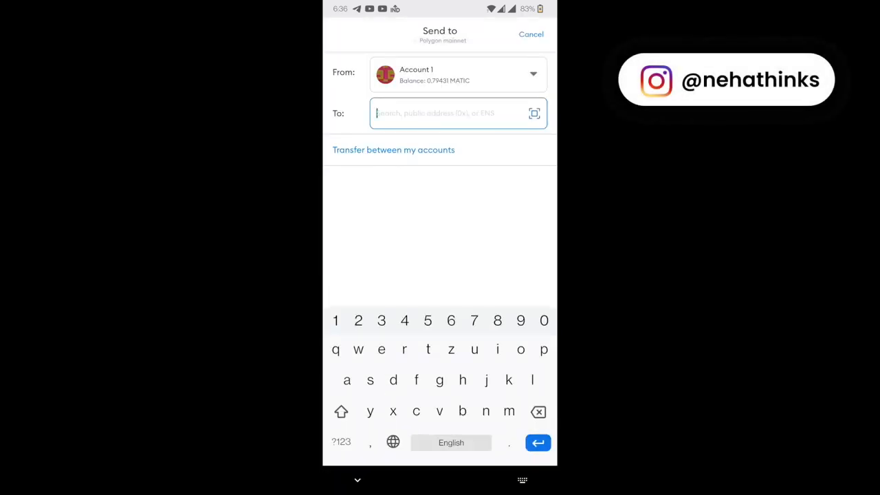
pyautogui.click(531, 34)
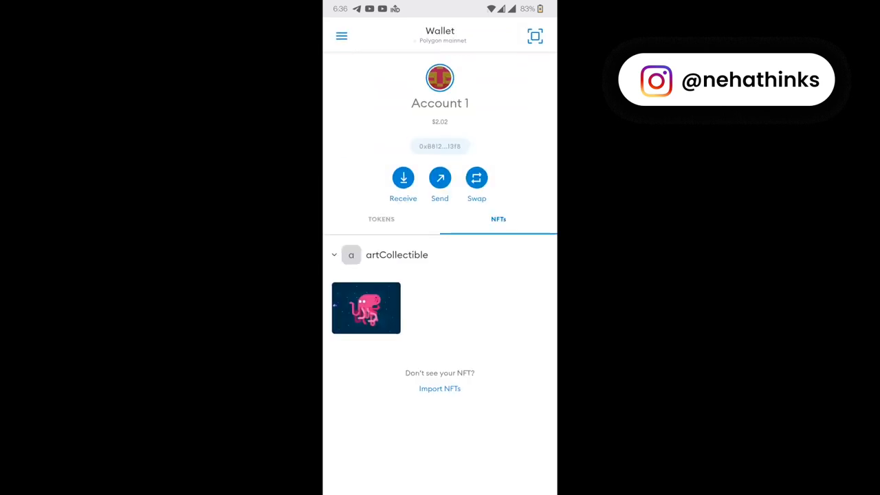